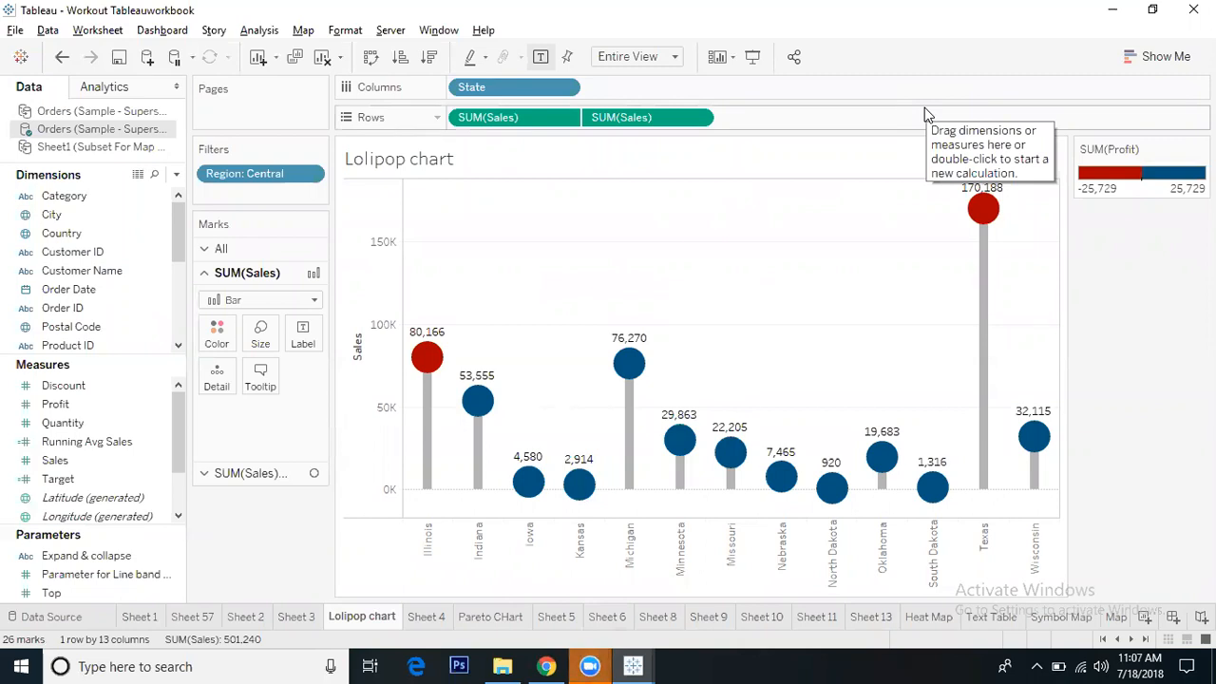
mouse_move(359, 403)
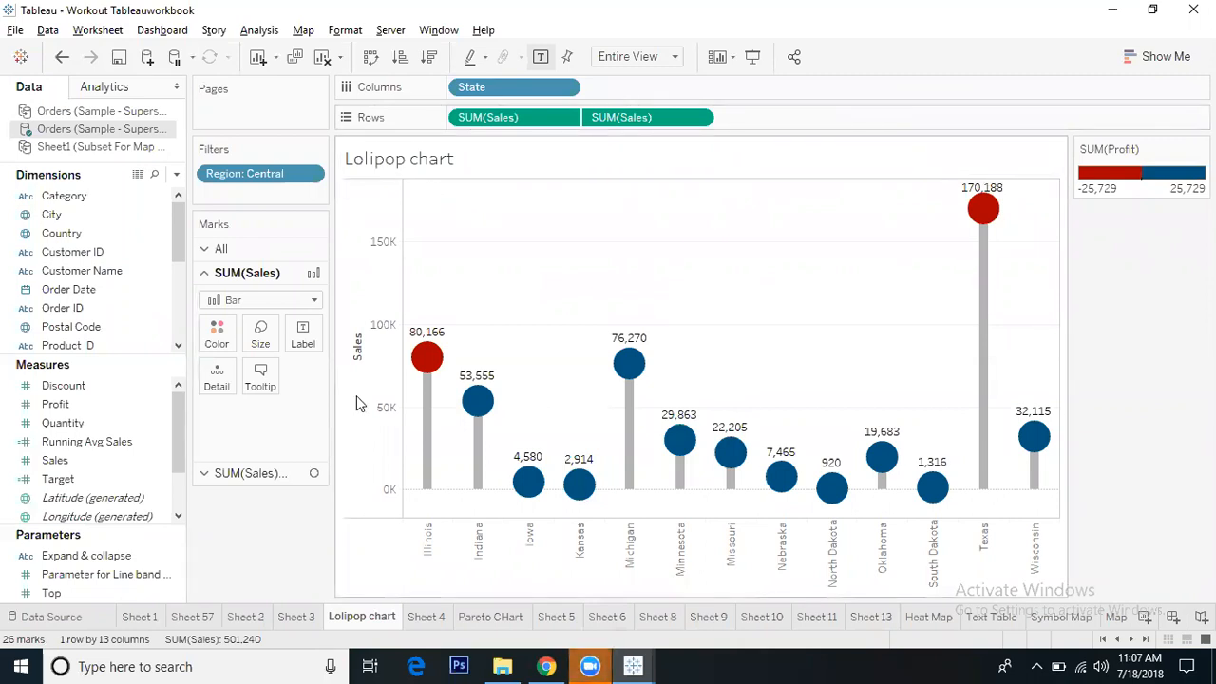
mouse_move(359, 578)
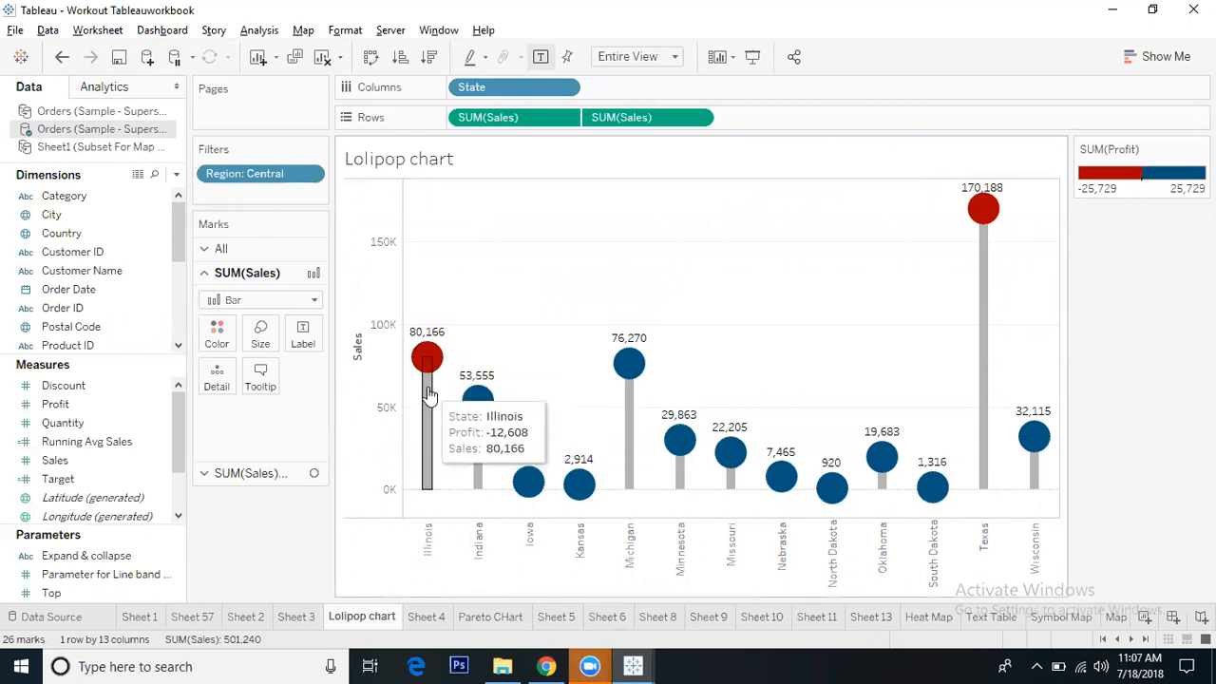
mouse_move(502, 346)
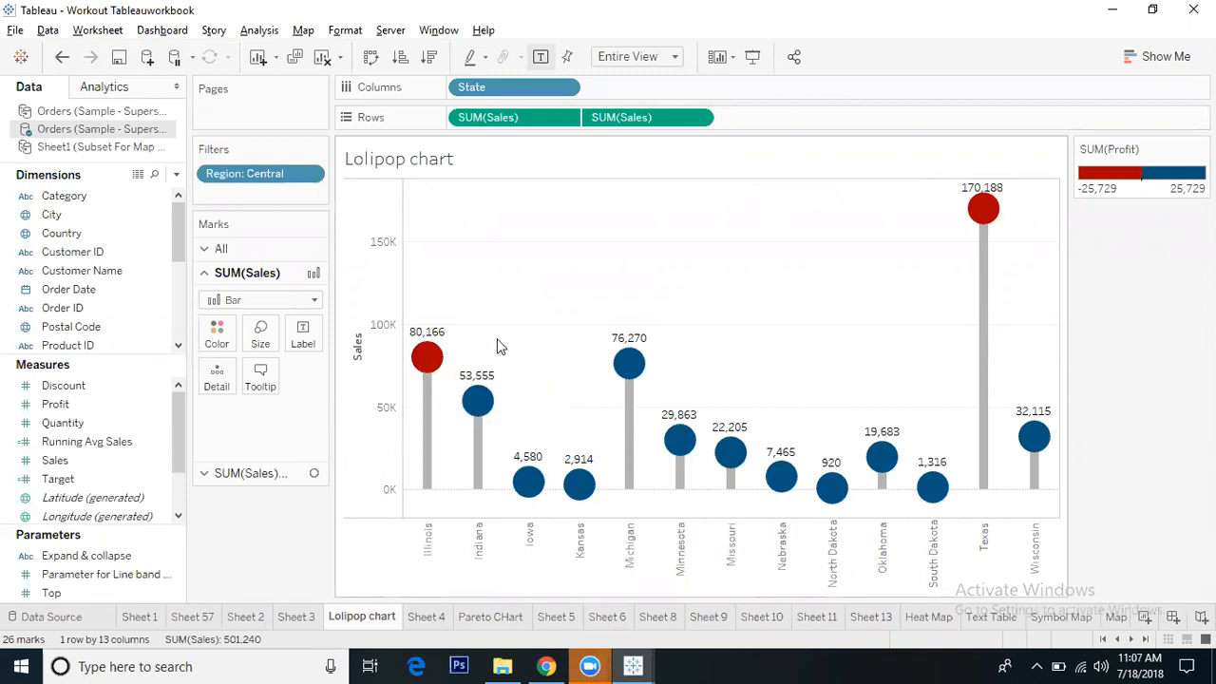
mouse_move(425, 428)
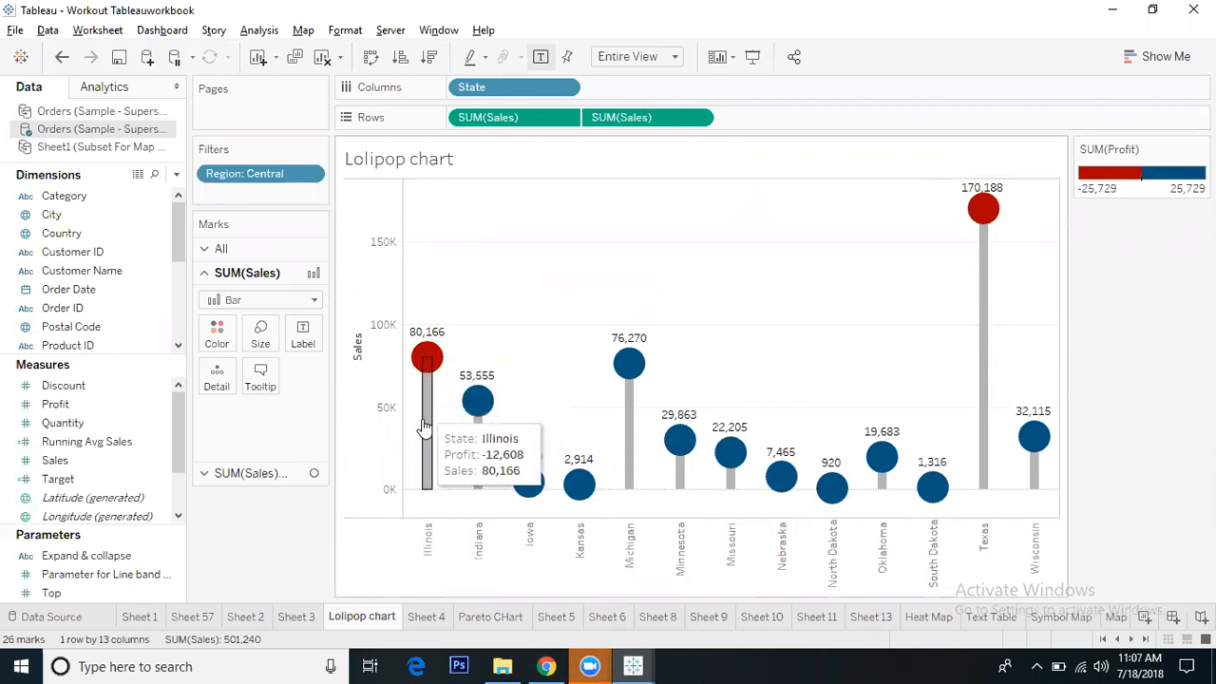
mouse_move(1117, 179)
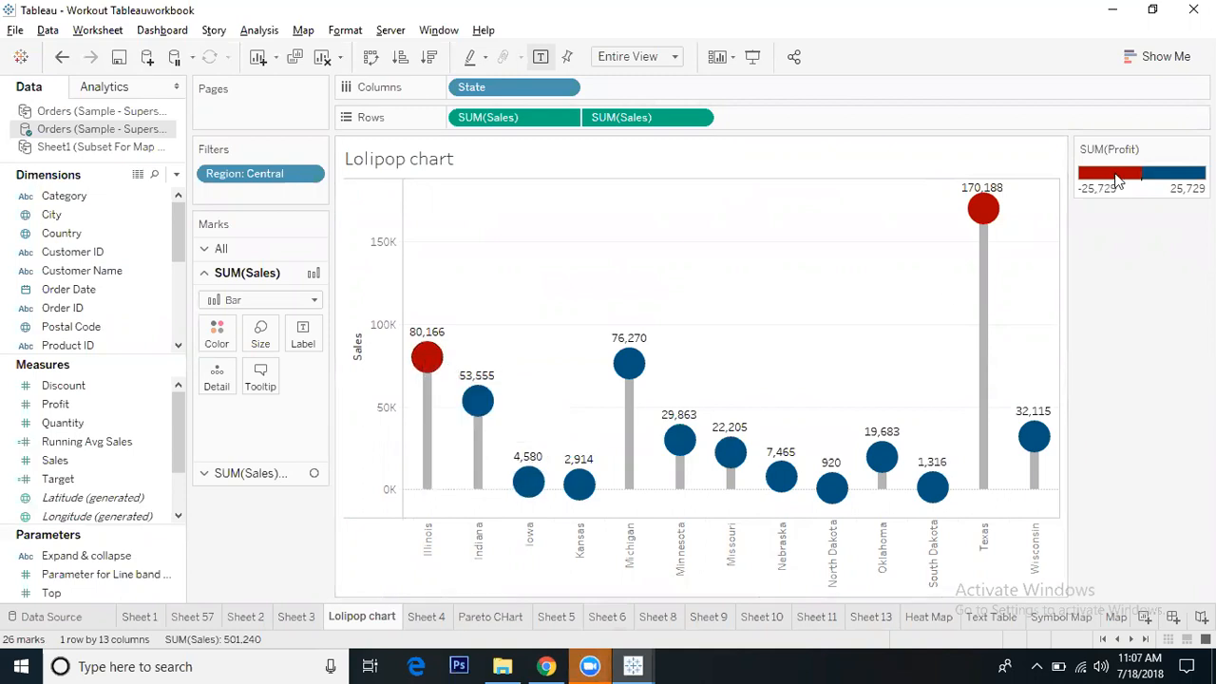
mouse_move(426, 357)
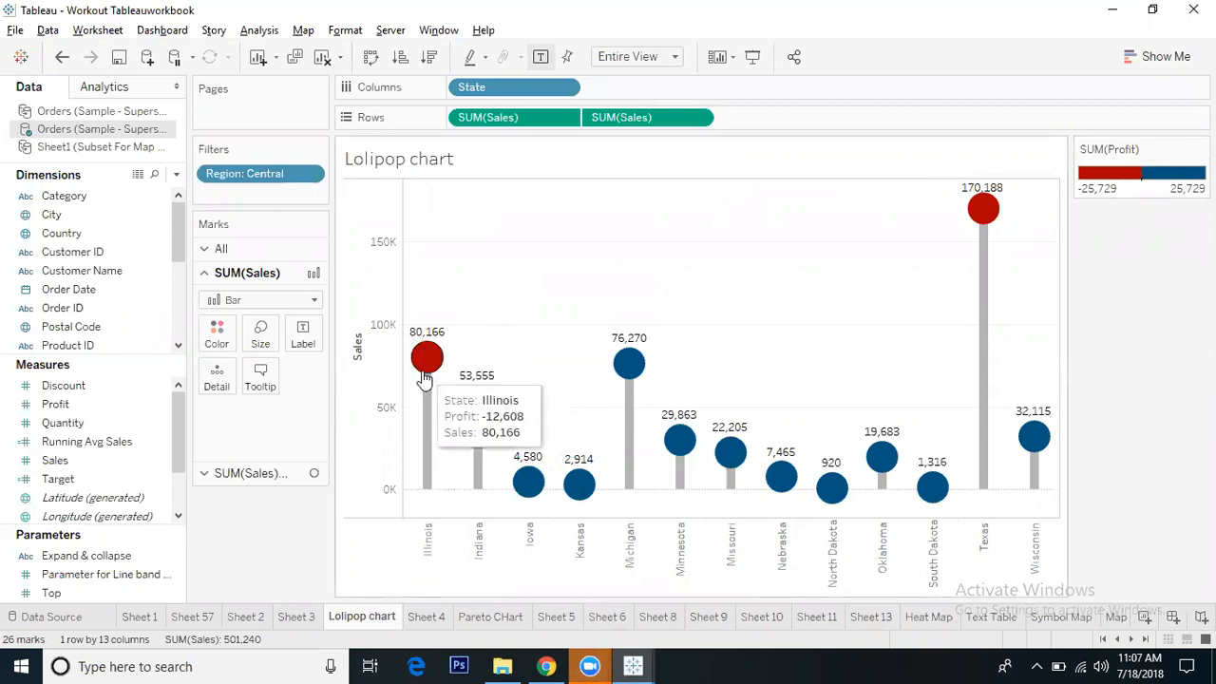
mouse_move(460, 357)
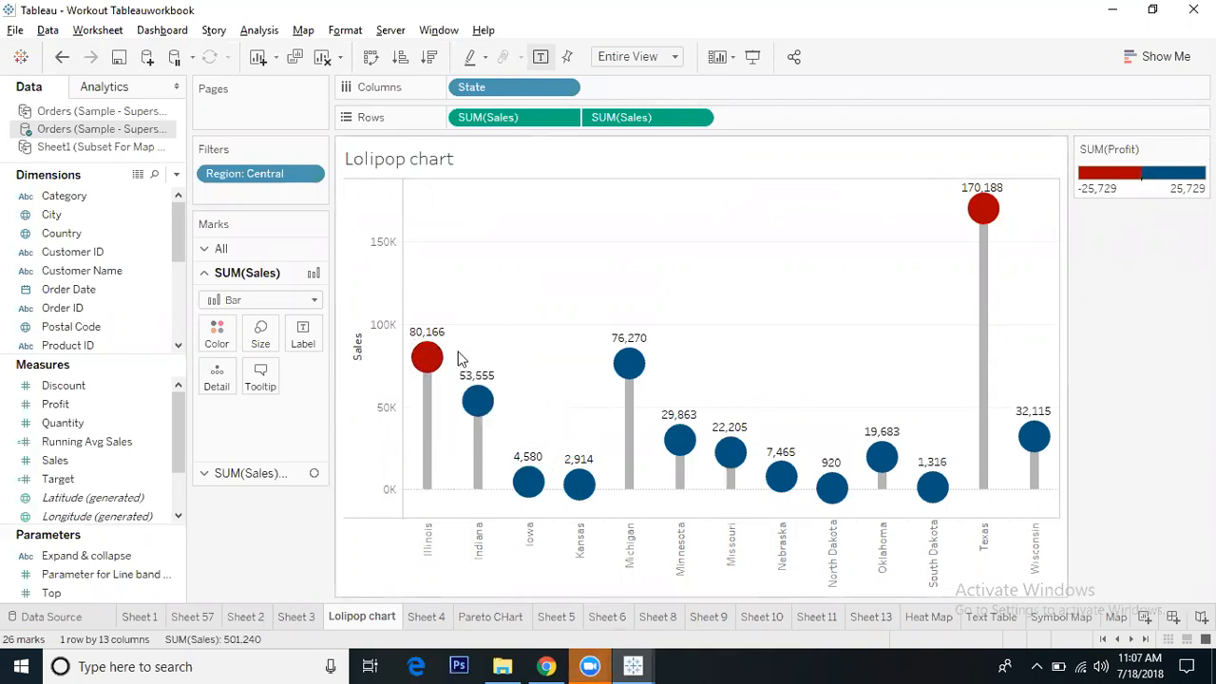
mouse_move(425, 358)
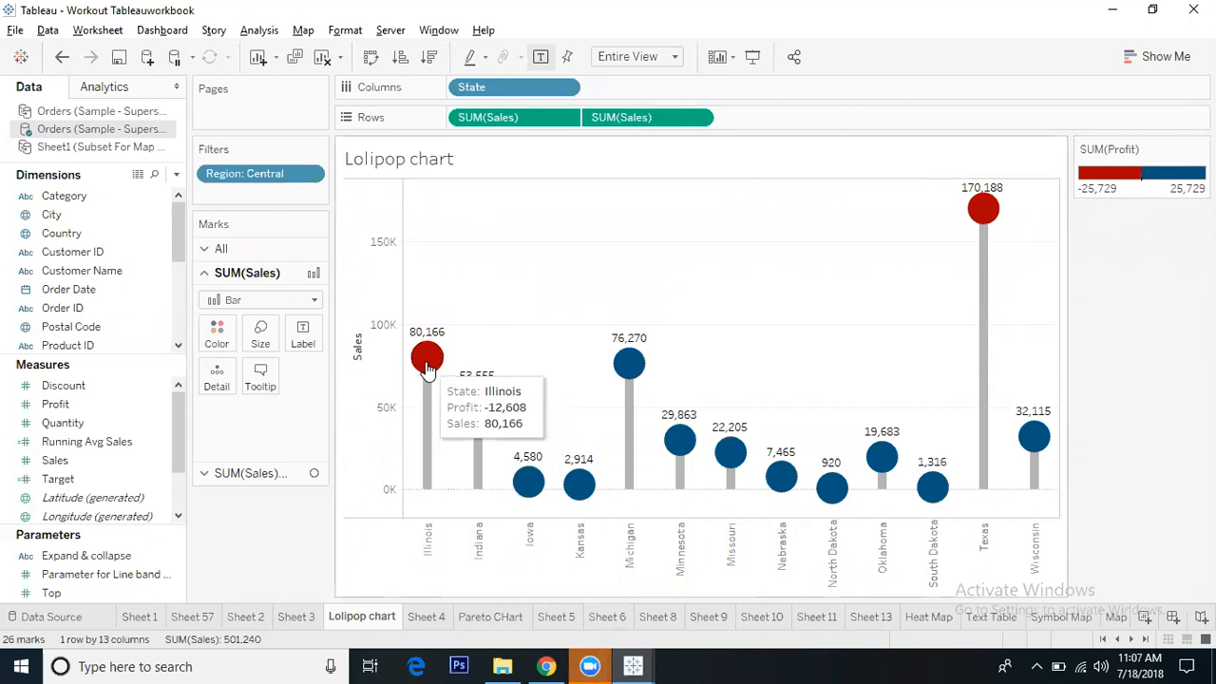
mouse_move(564, 448)
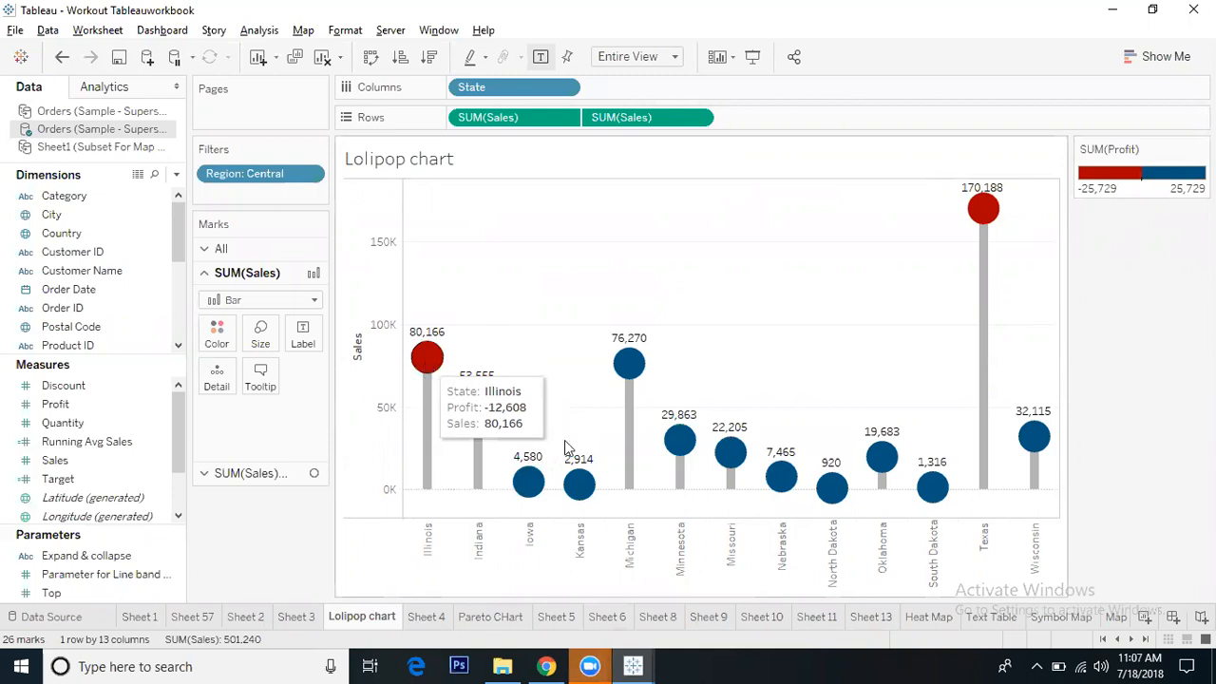
mouse_move(426, 357)
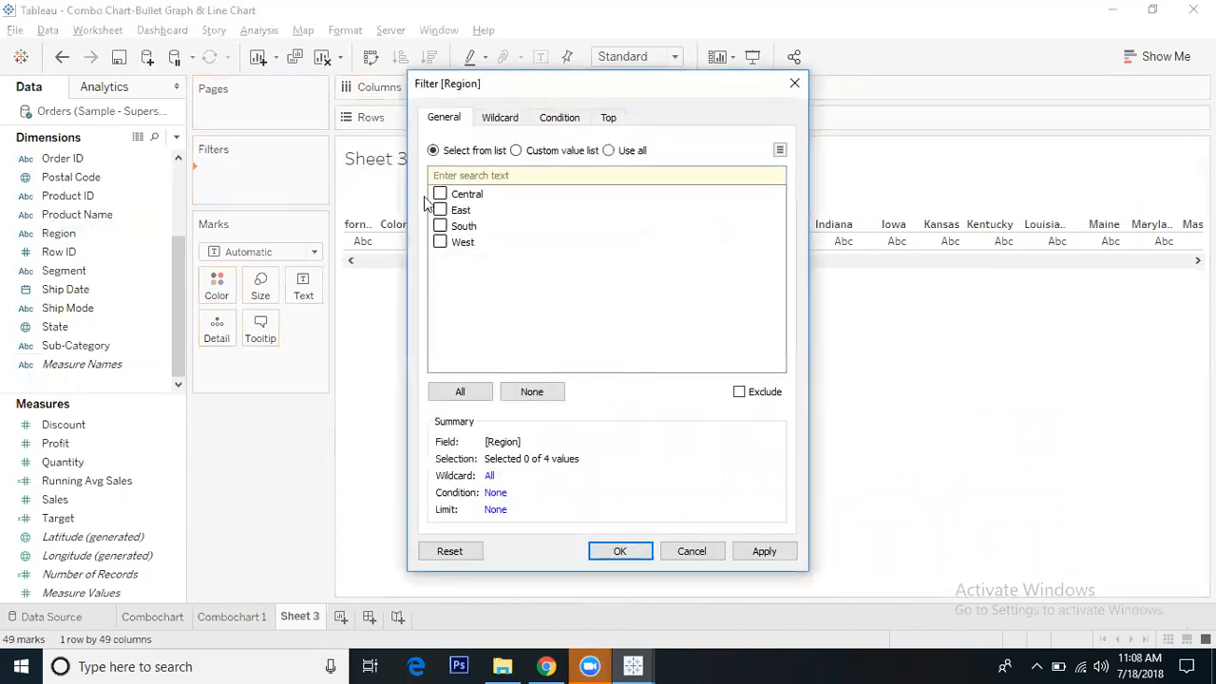
Step: Filter Region to Central only, leaving its 13 states as columns
click(440, 194)
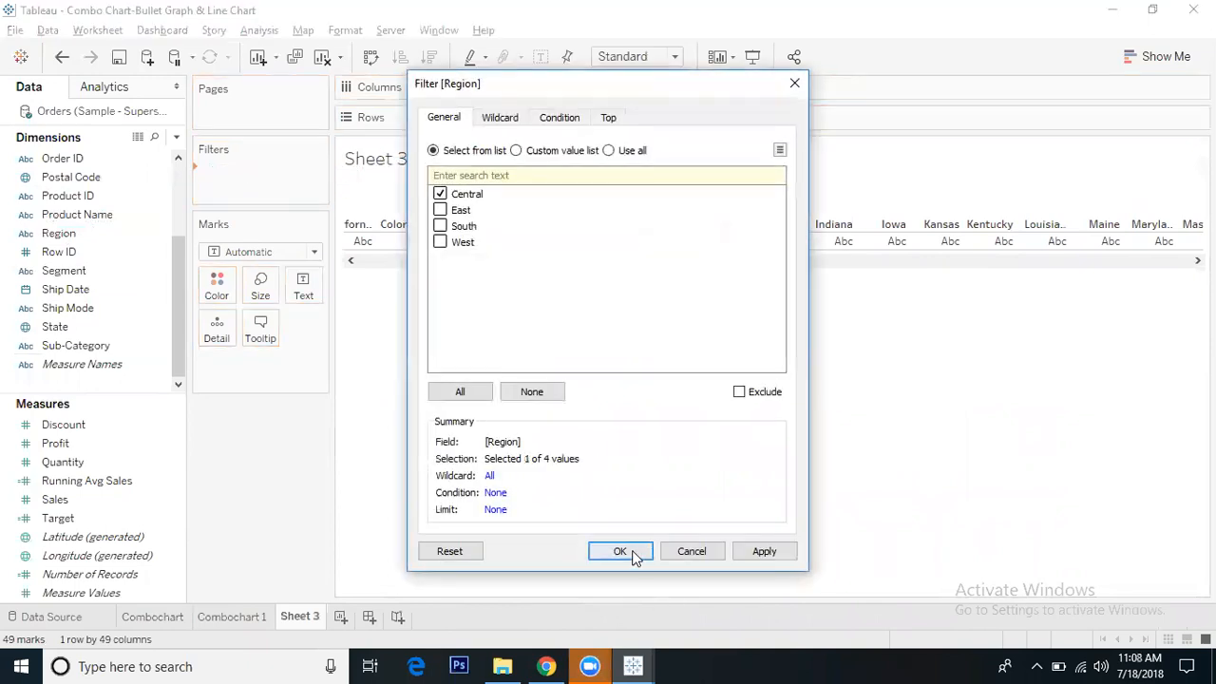
click(620, 551)
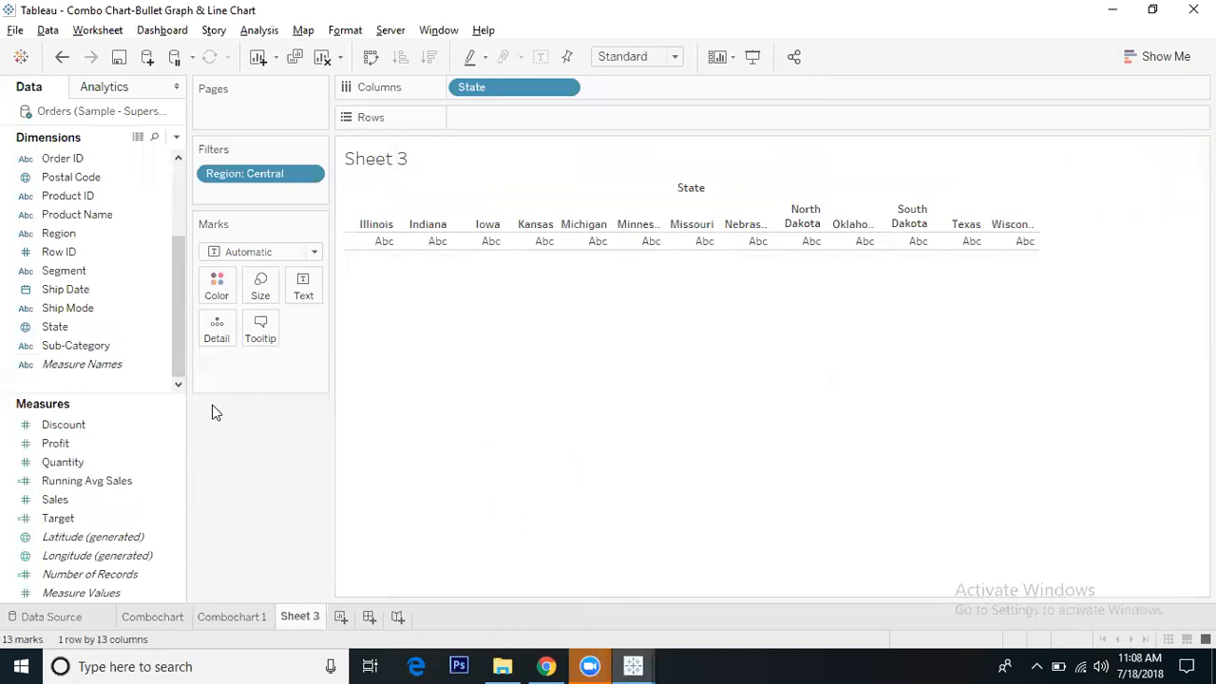
Step: Put Sales on Rows twice so two identical sales-by-state bar charts stack
click(88, 478)
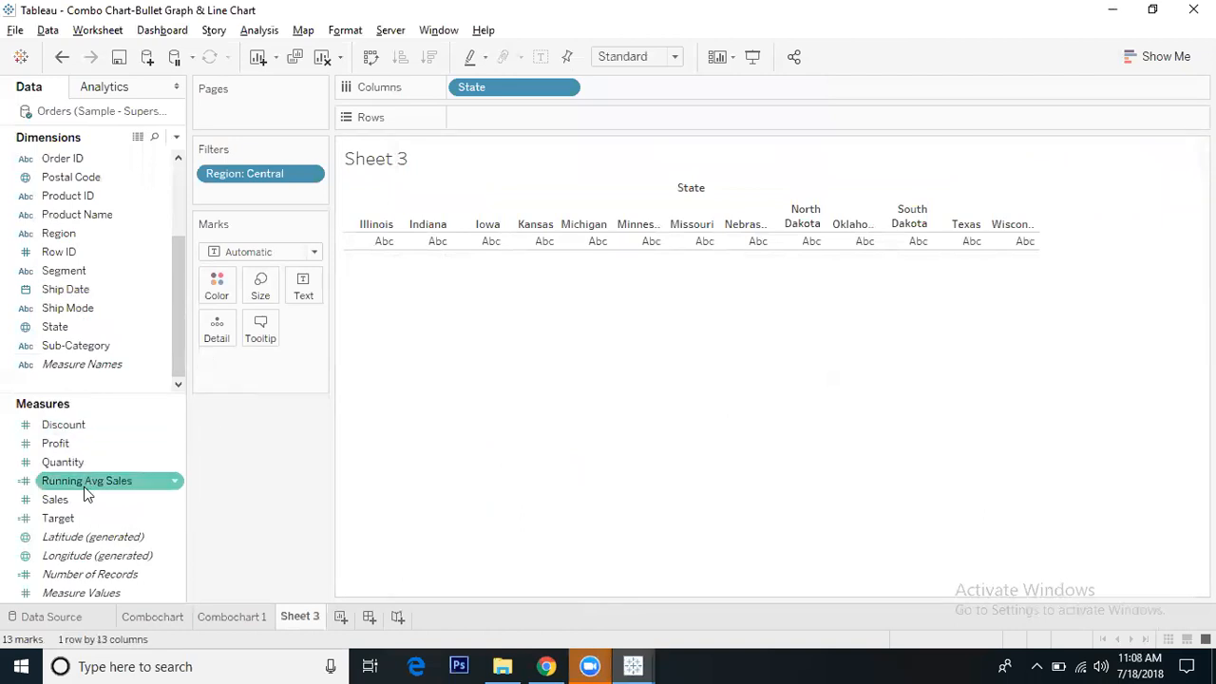
drag(55, 498, 516, 117)
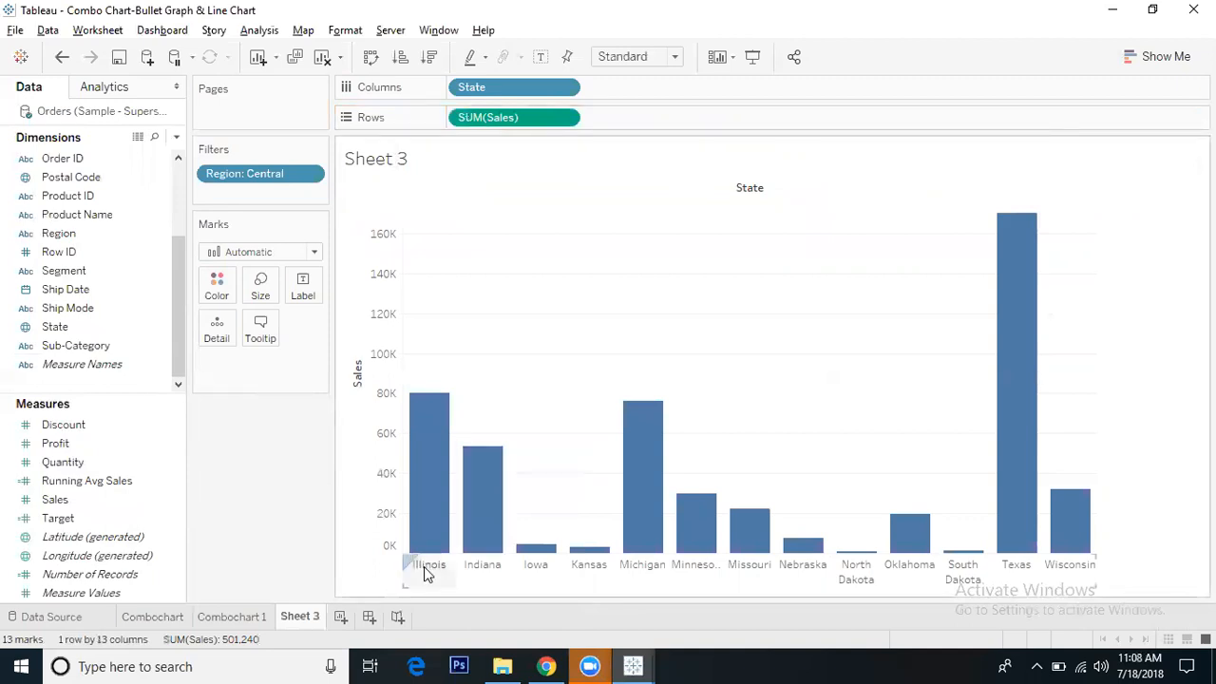
mouse_move(441, 346)
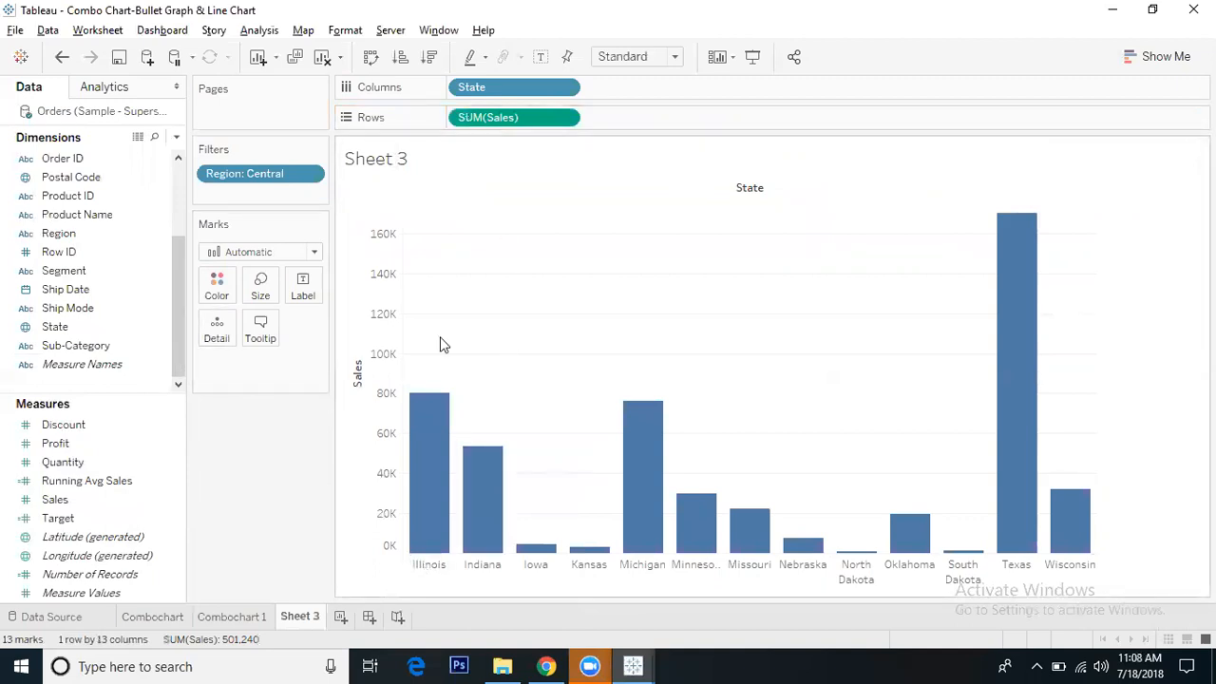
click(53, 498)
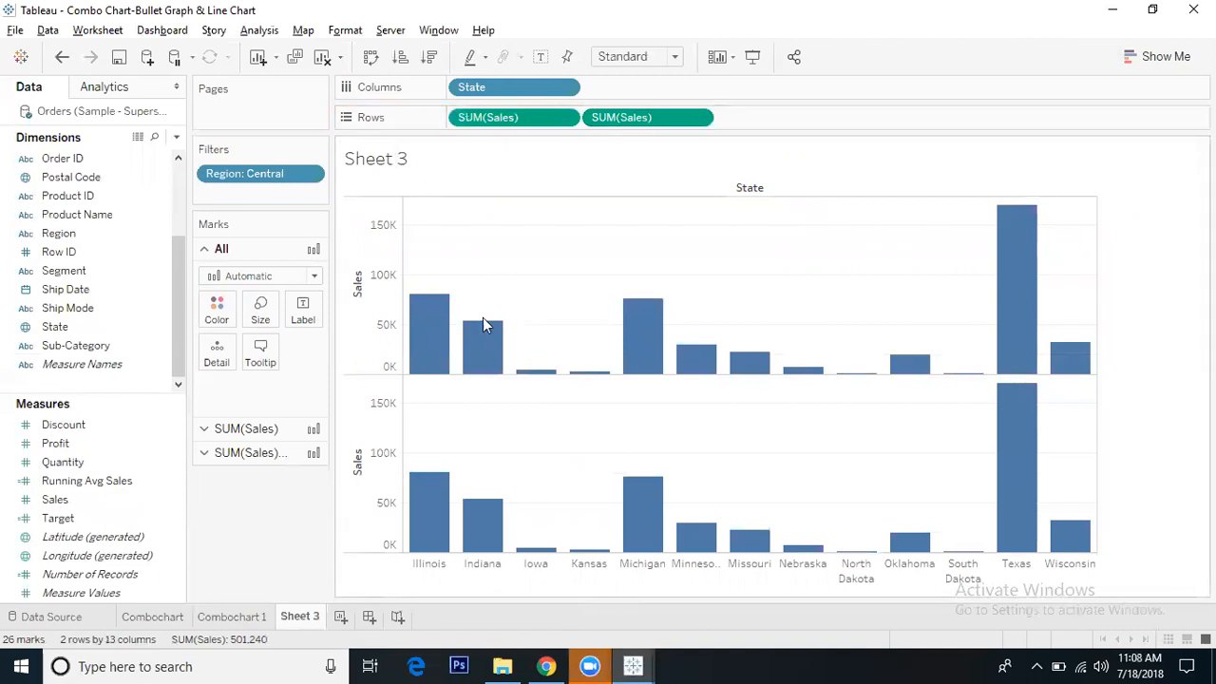
Step: Make the two SUM(Sales) a synchronized dual axis, first as bars, second as circles
click(621, 117)
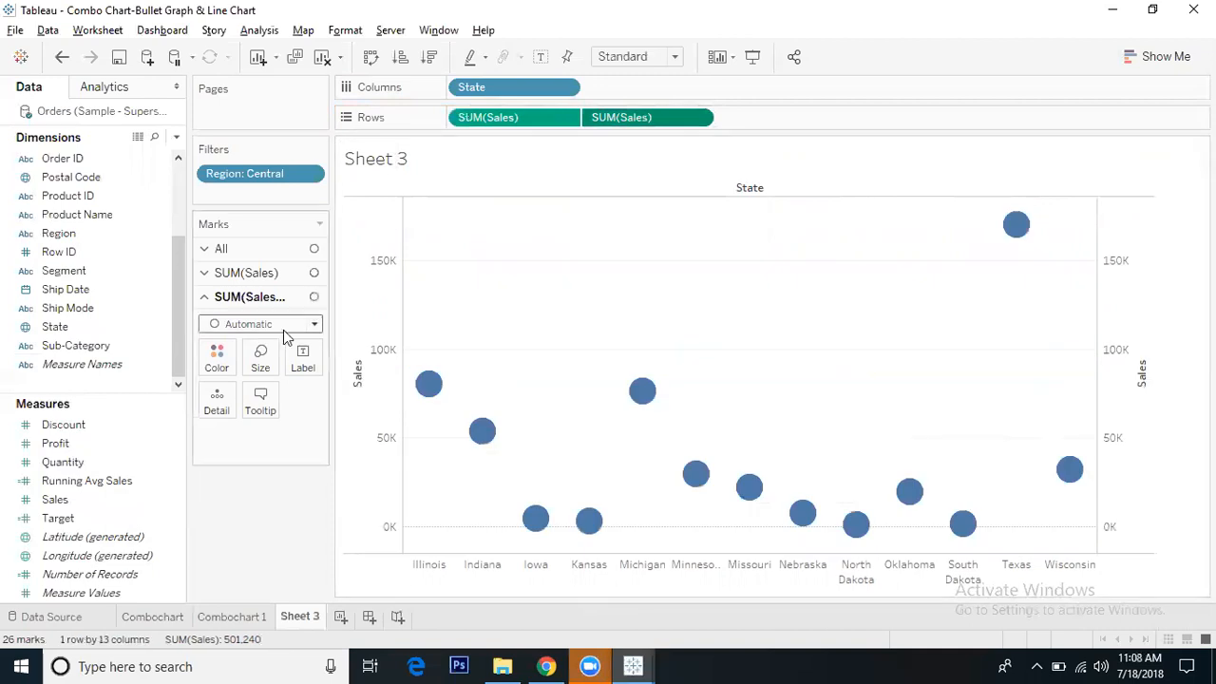
mouse_move(278, 315)
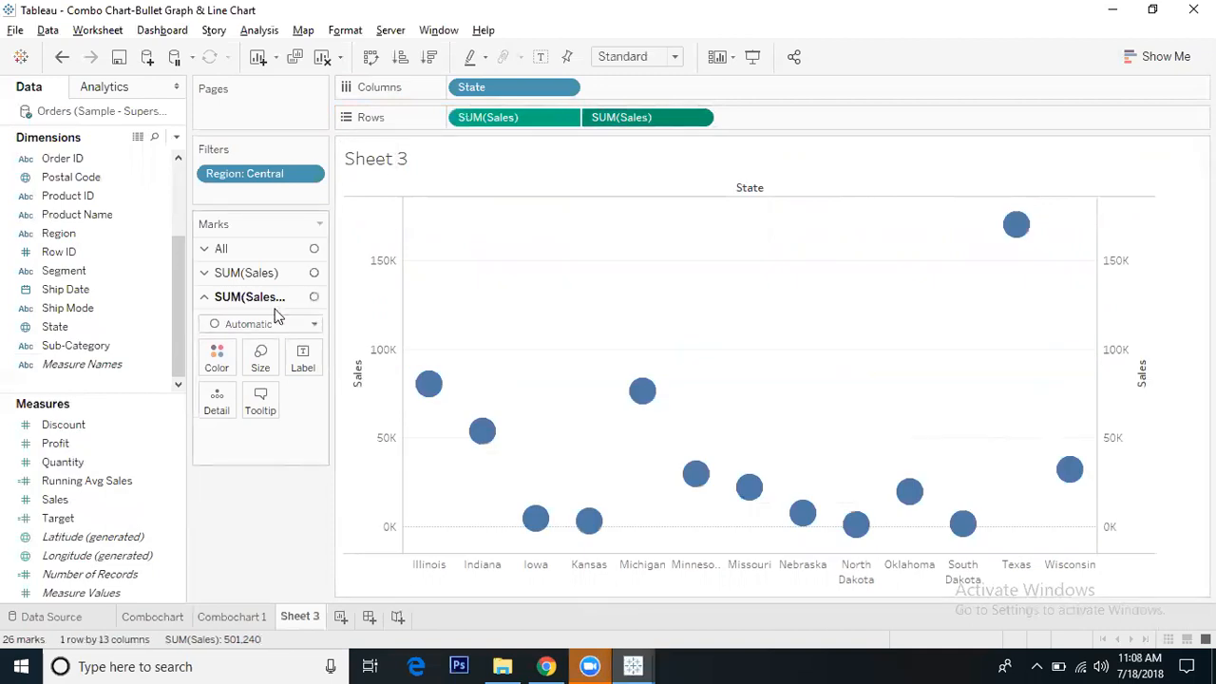
click(247, 274)
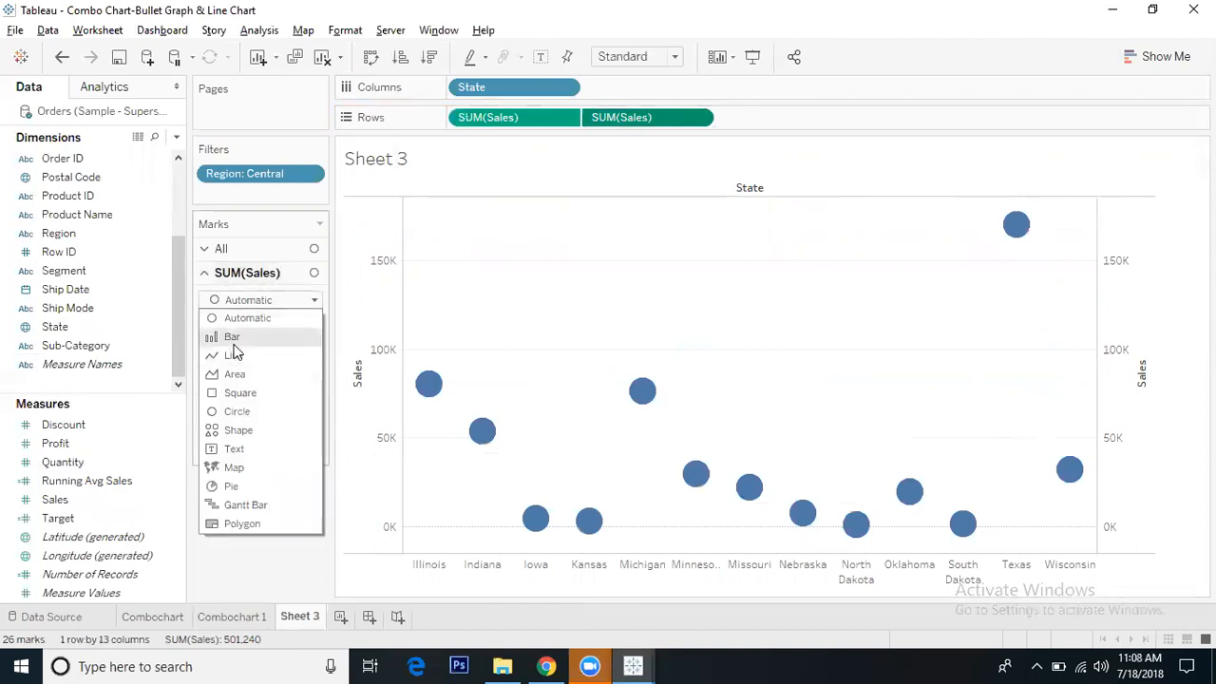
click(232, 337)
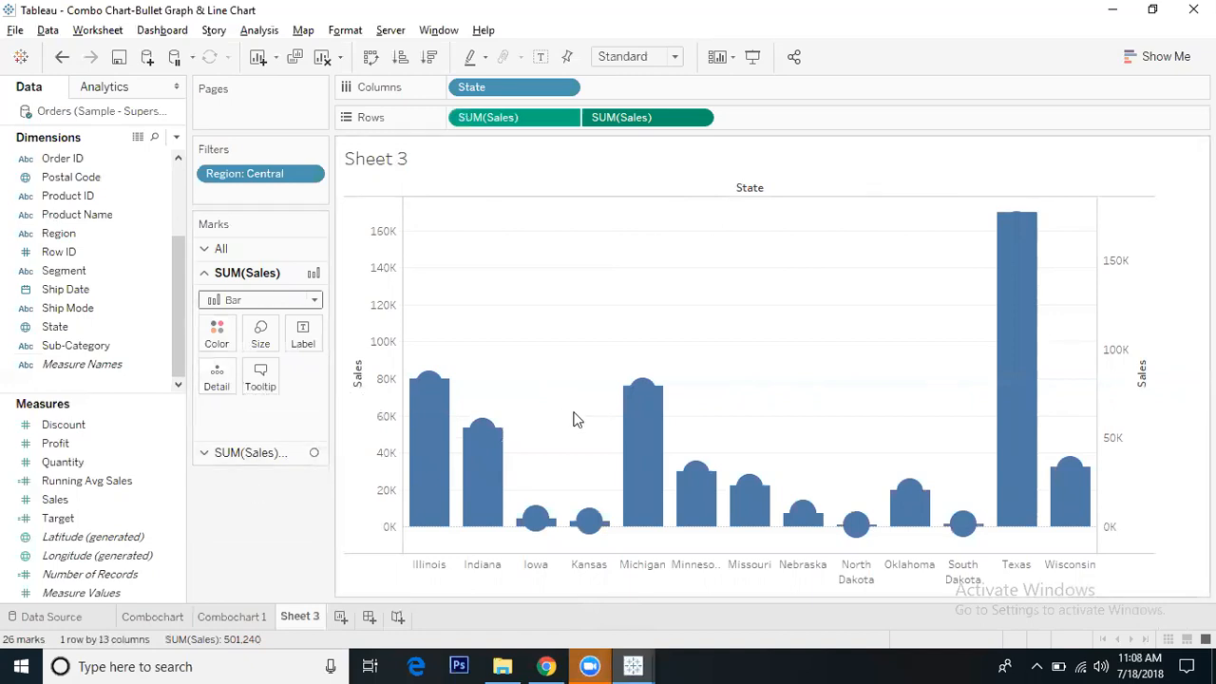
mouse_move(428, 384)
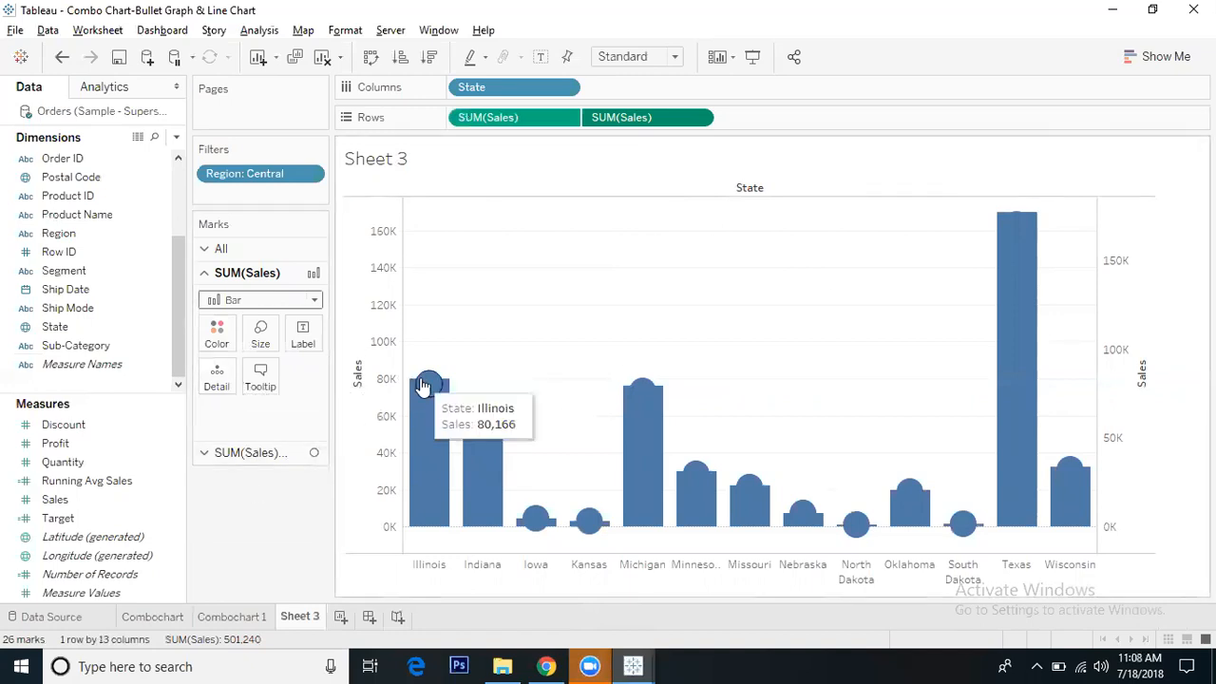
mouse_move(1016, 213)
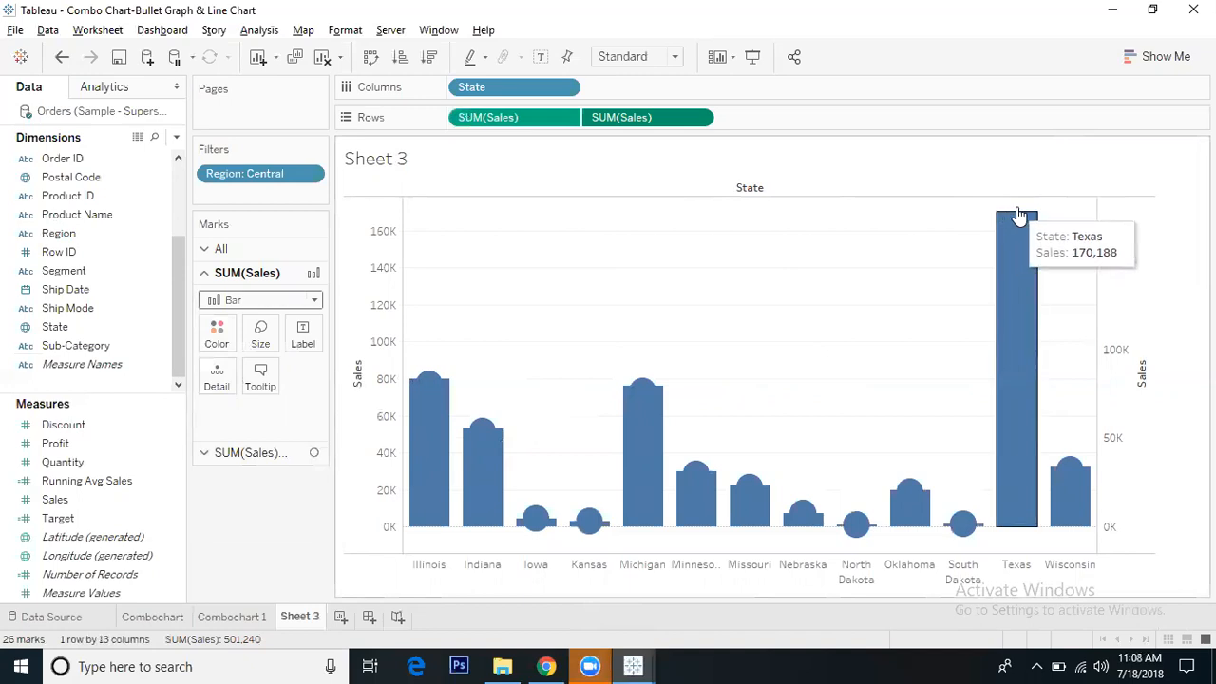
right_click(1125, 380)
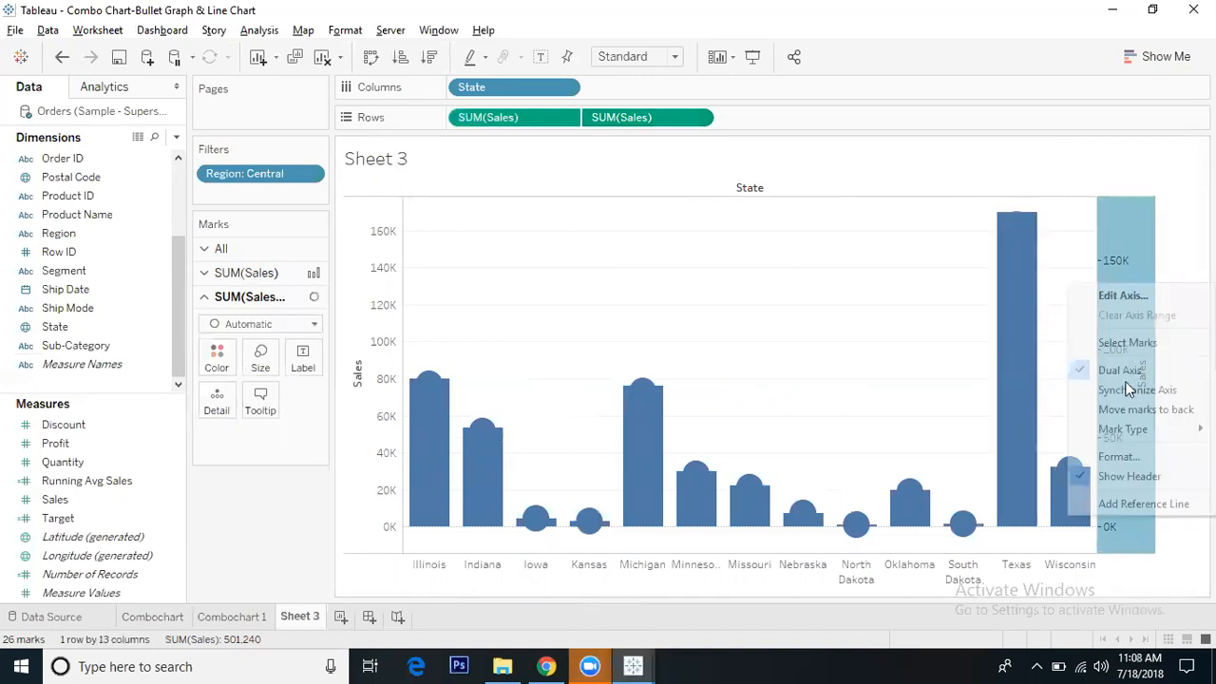
click(1138, 389)
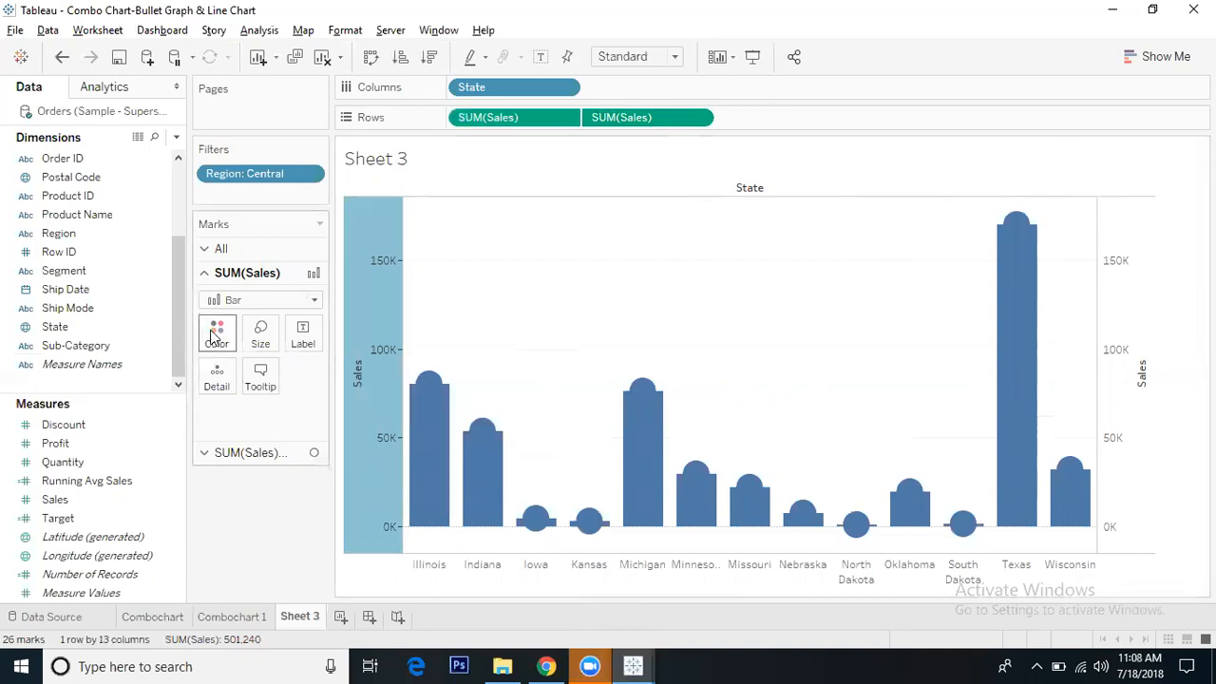
Step: Colour the bars grey and narrow them into thin stems under the circles
click(217, 335)
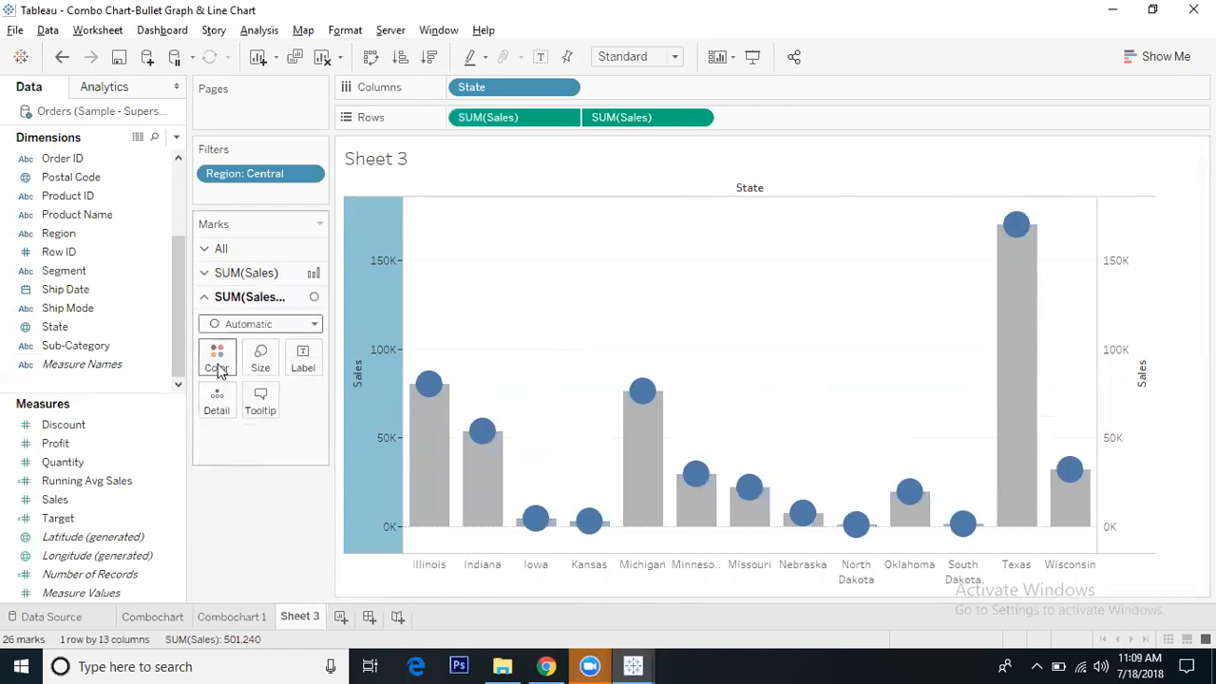
click(217, 357)
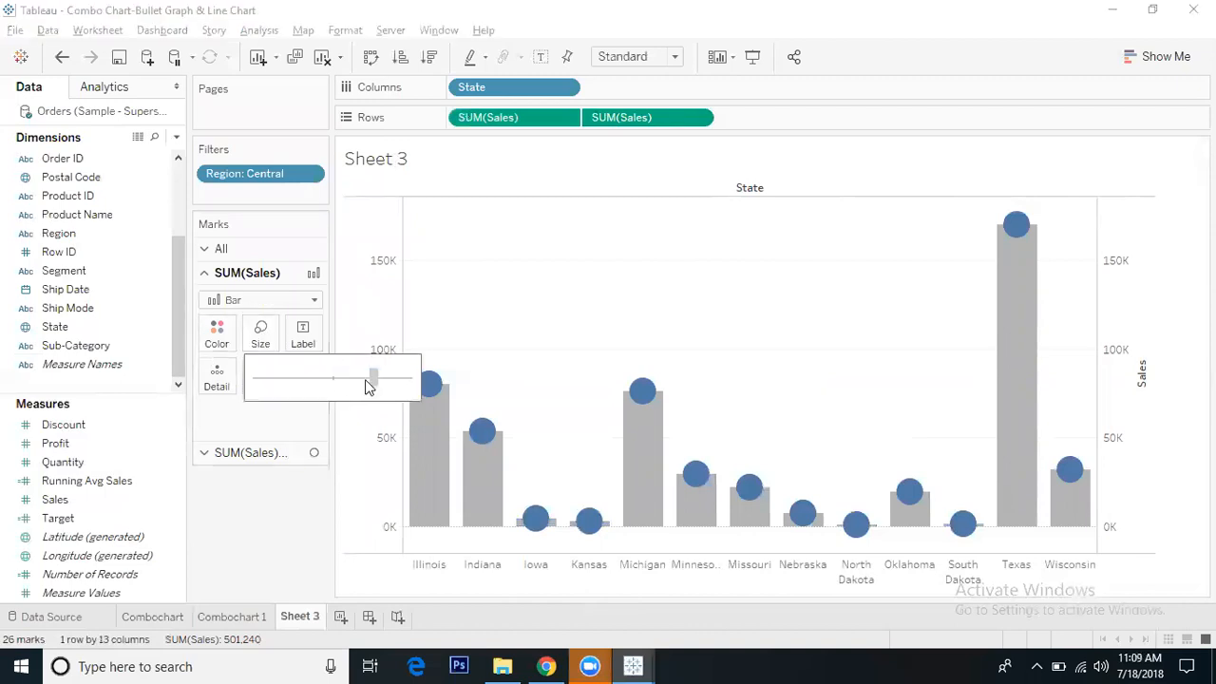
drag(370, 378, 312, 378)
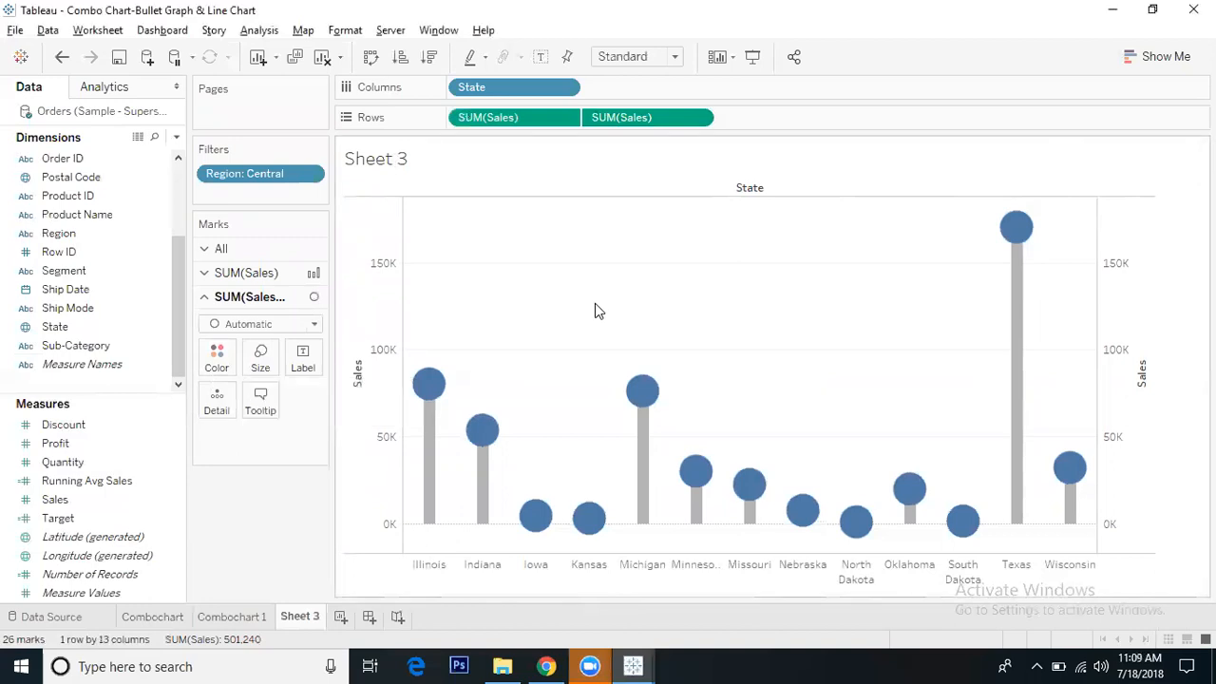
mouse_move(407, 346)
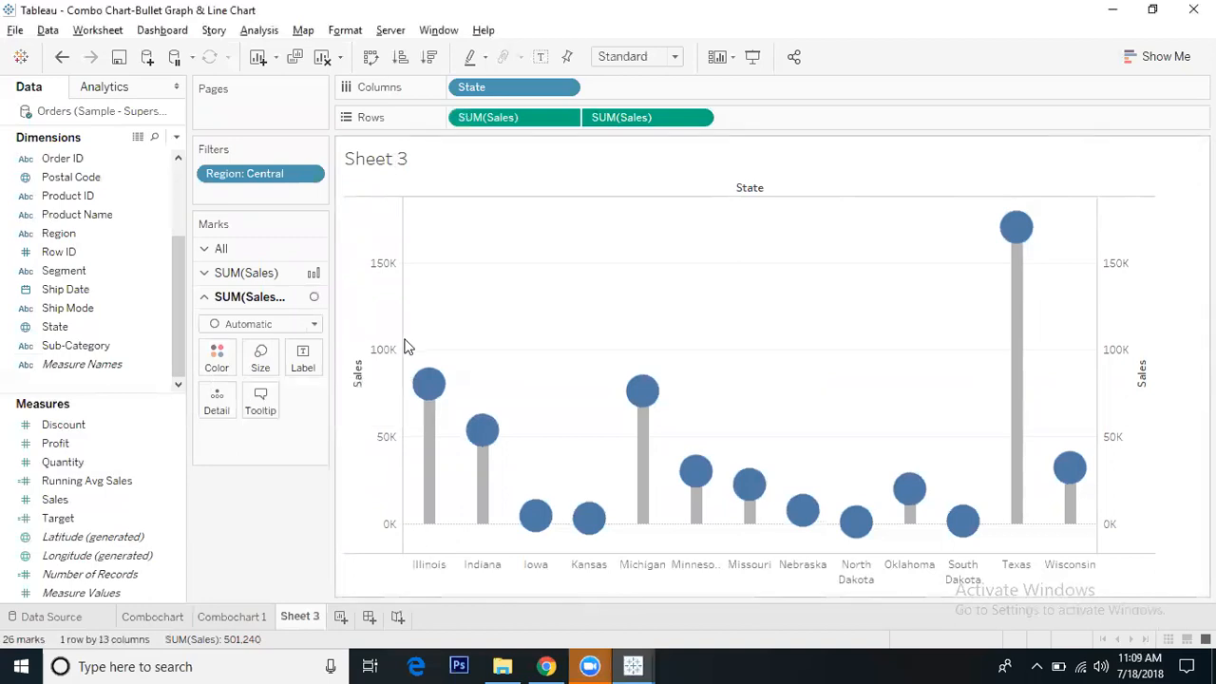
mouse_move(901, 314)
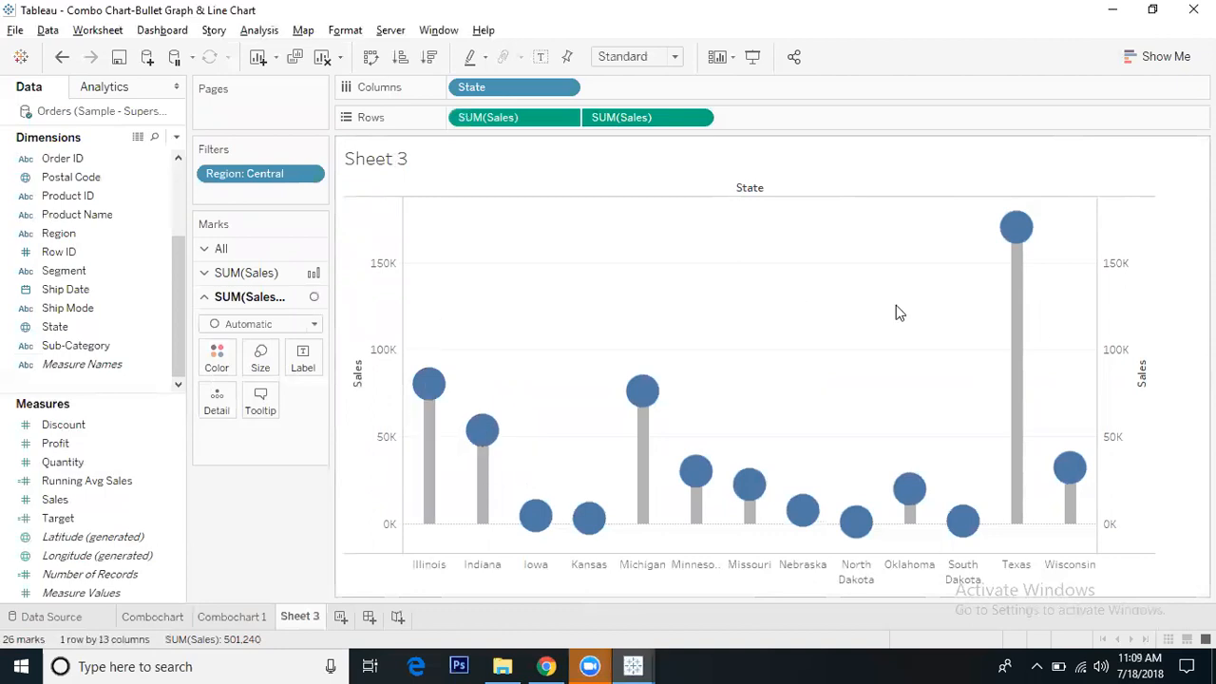
Step: Colour the circles by Profit and bring up the SUM(Profit) legend's colour settings
click(55, 445)
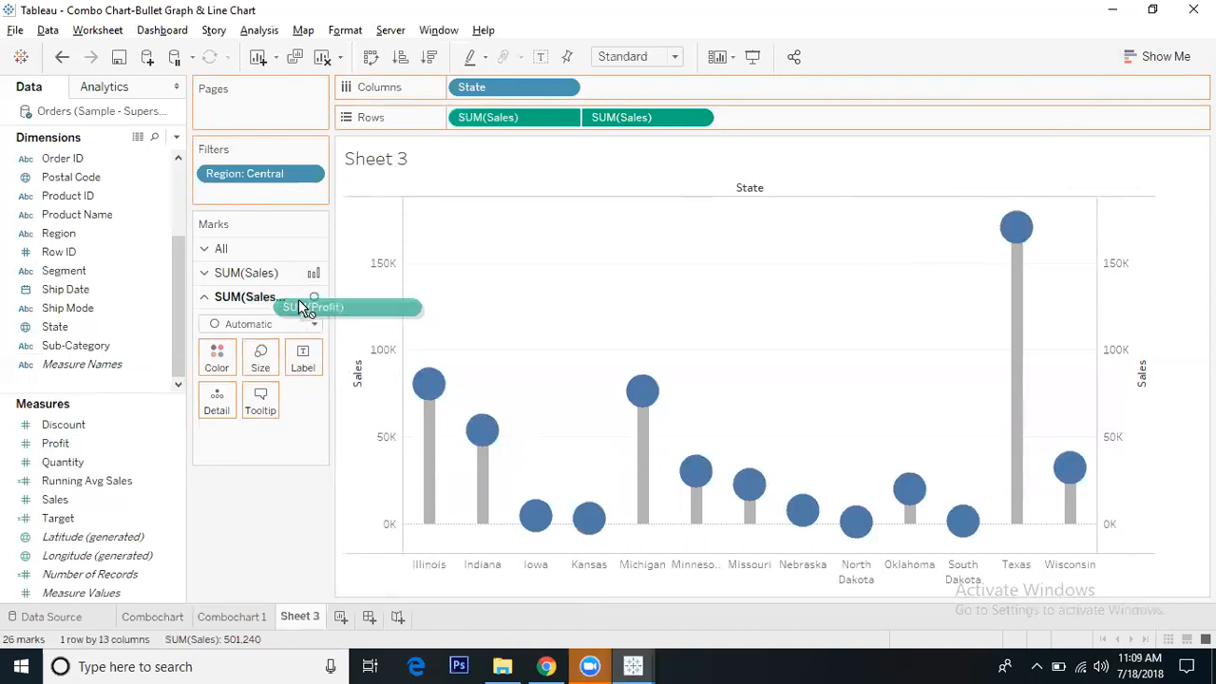
drag(313, 308, 219, 360)
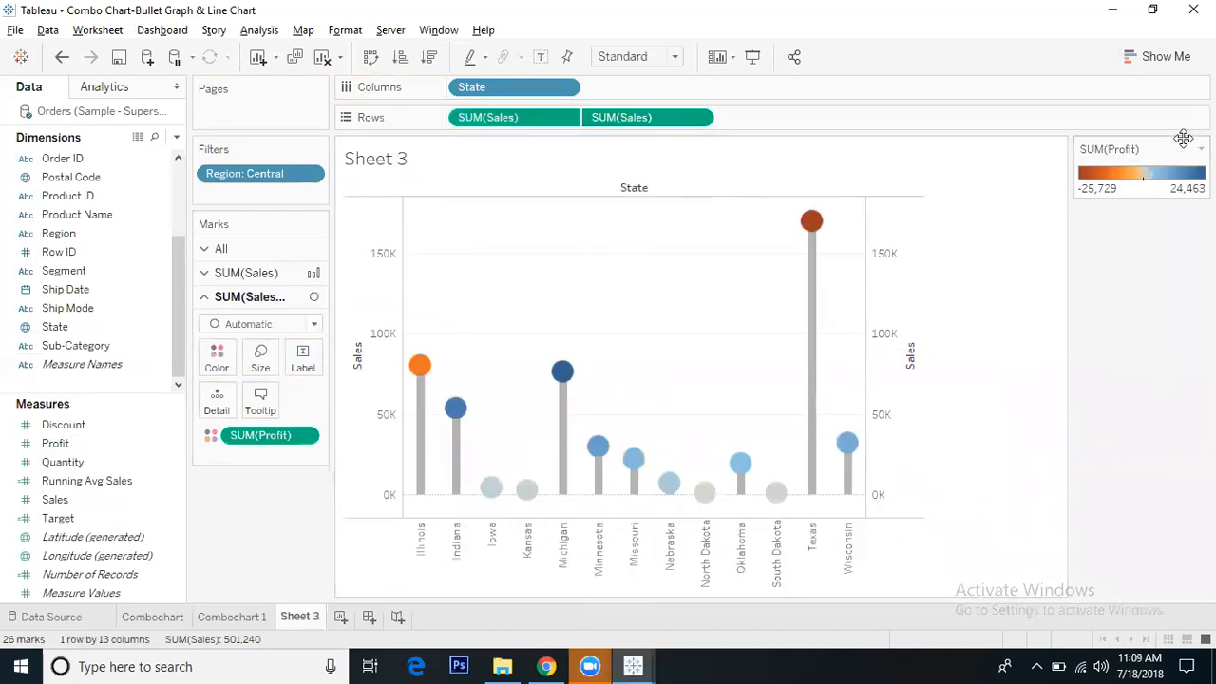
click(1201, 149)
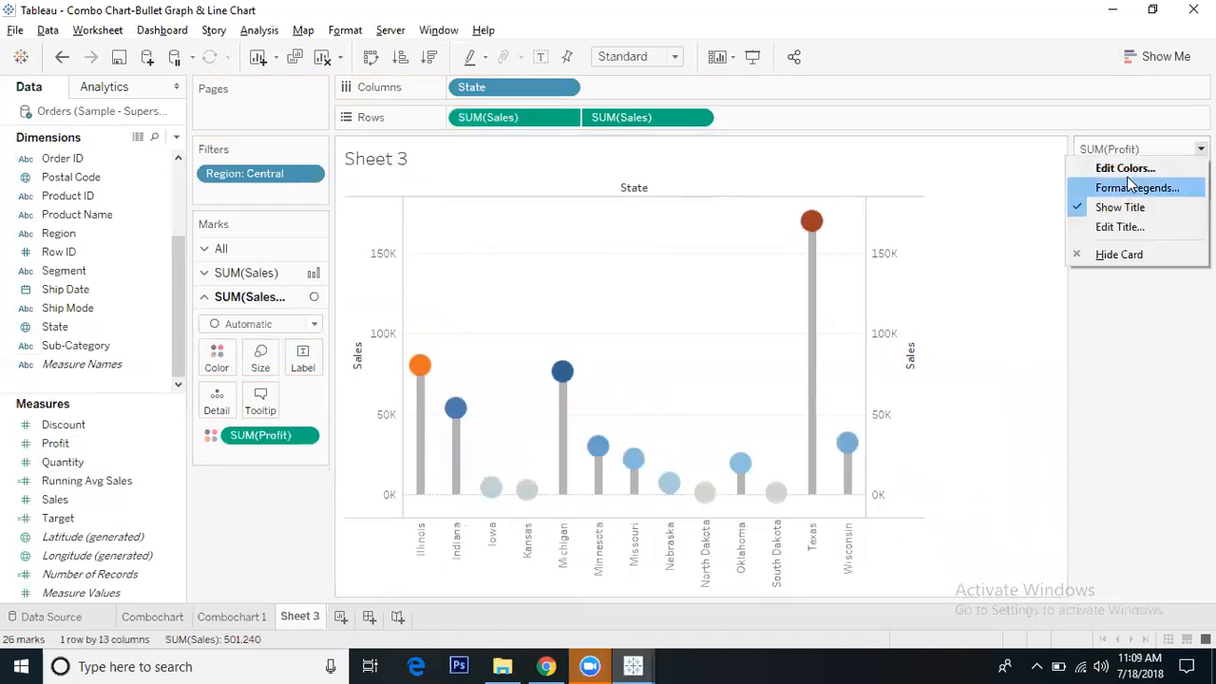
click(1125, 167)
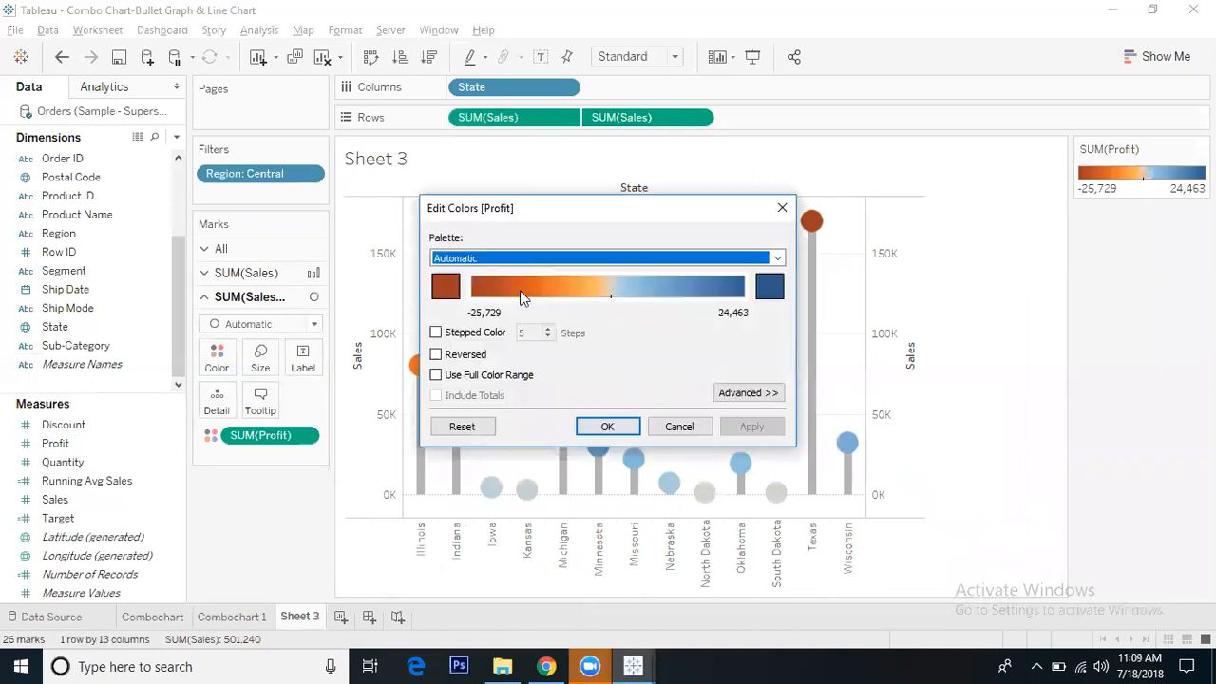
mouse_move(433, 342)
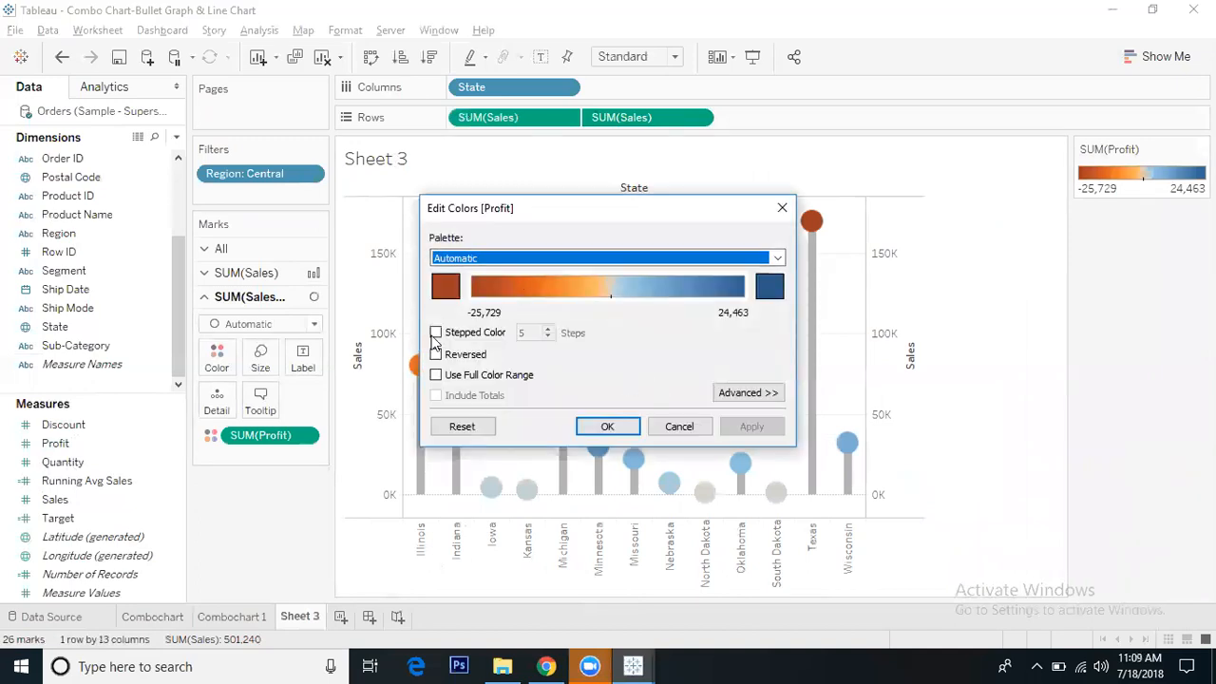
Step: Set a 2-step stepped scale, dark red for losses and blue for profit, and apply it
click(435, 330)
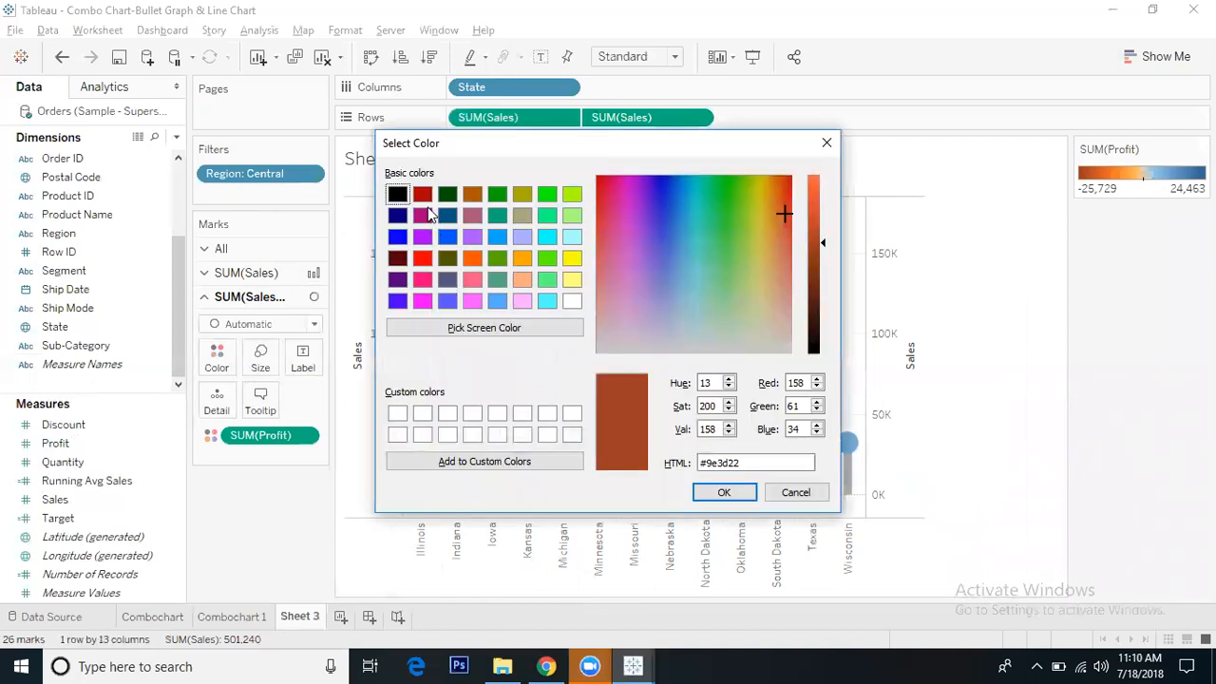
click(422, 194)
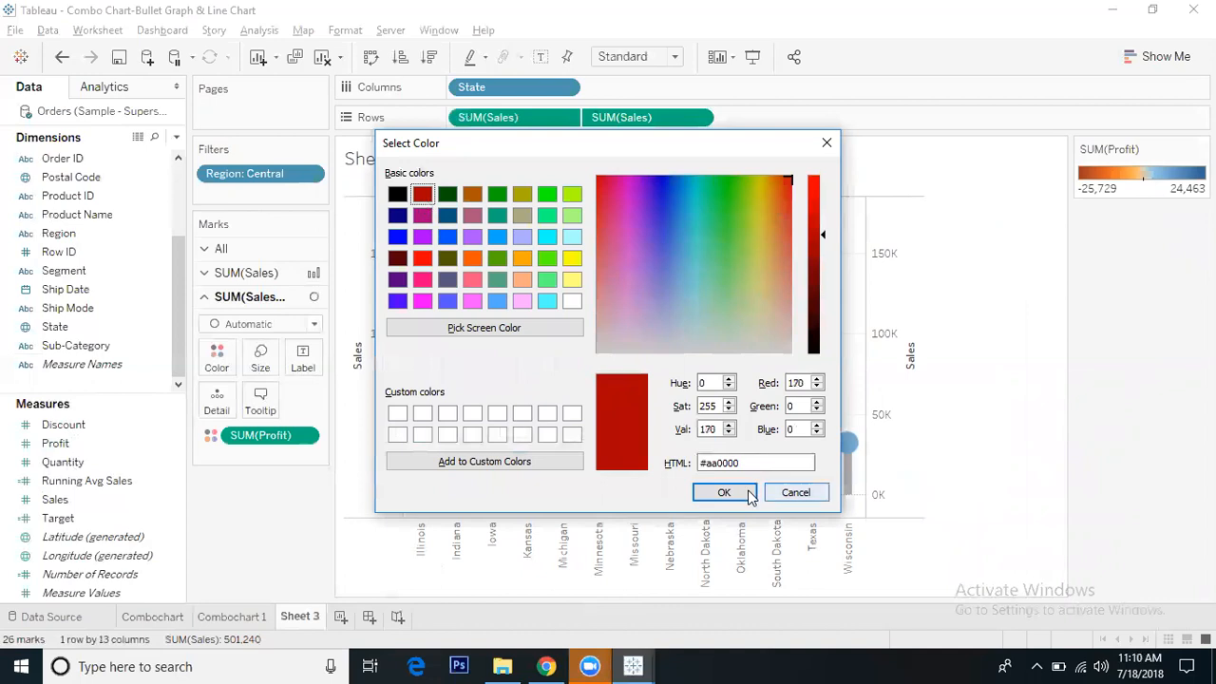
click(722, 493)
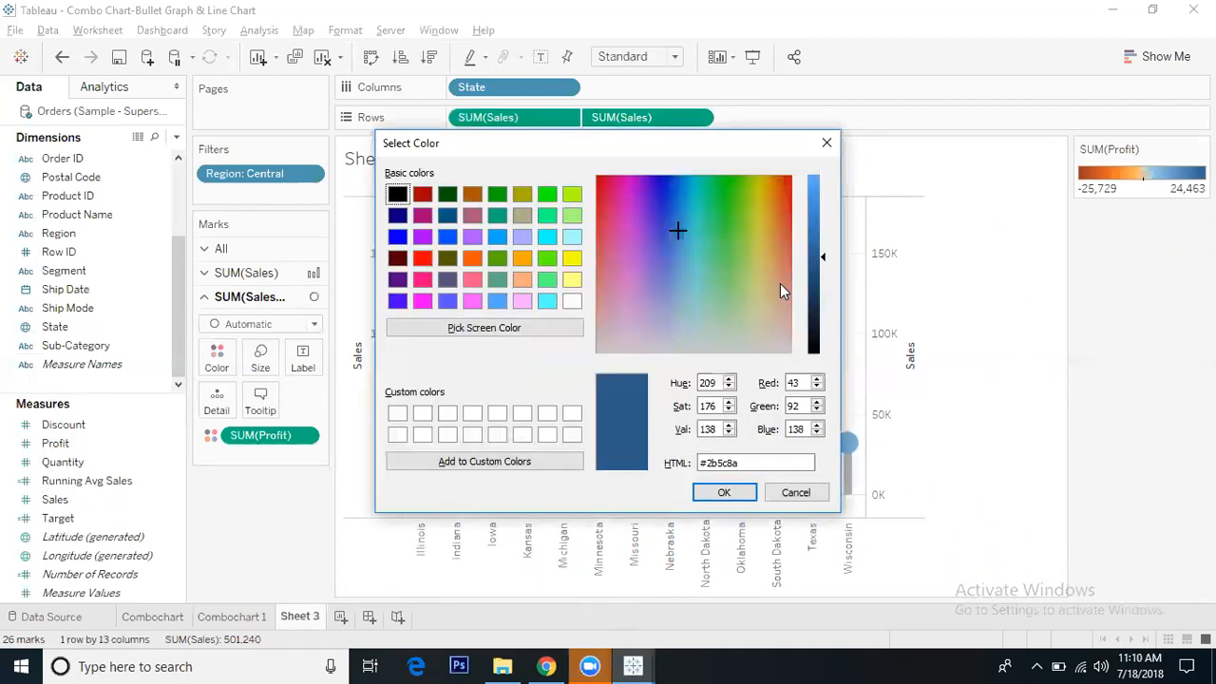
mouse_move(834, 182)
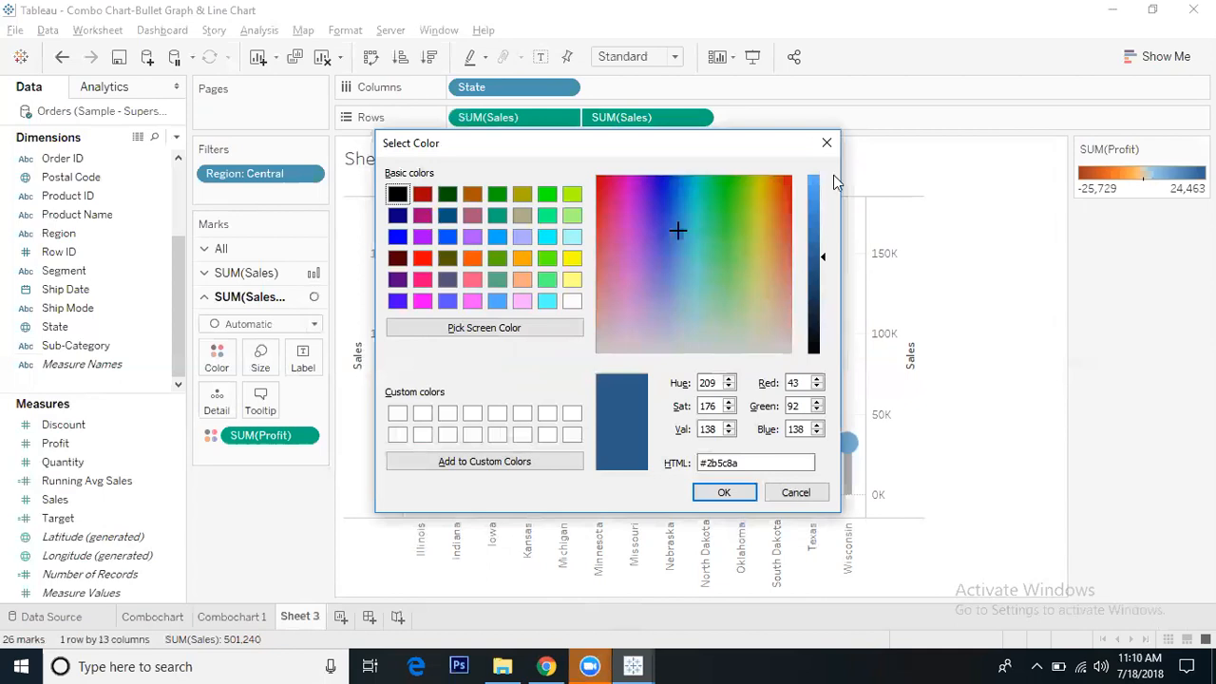
click(724, 492)
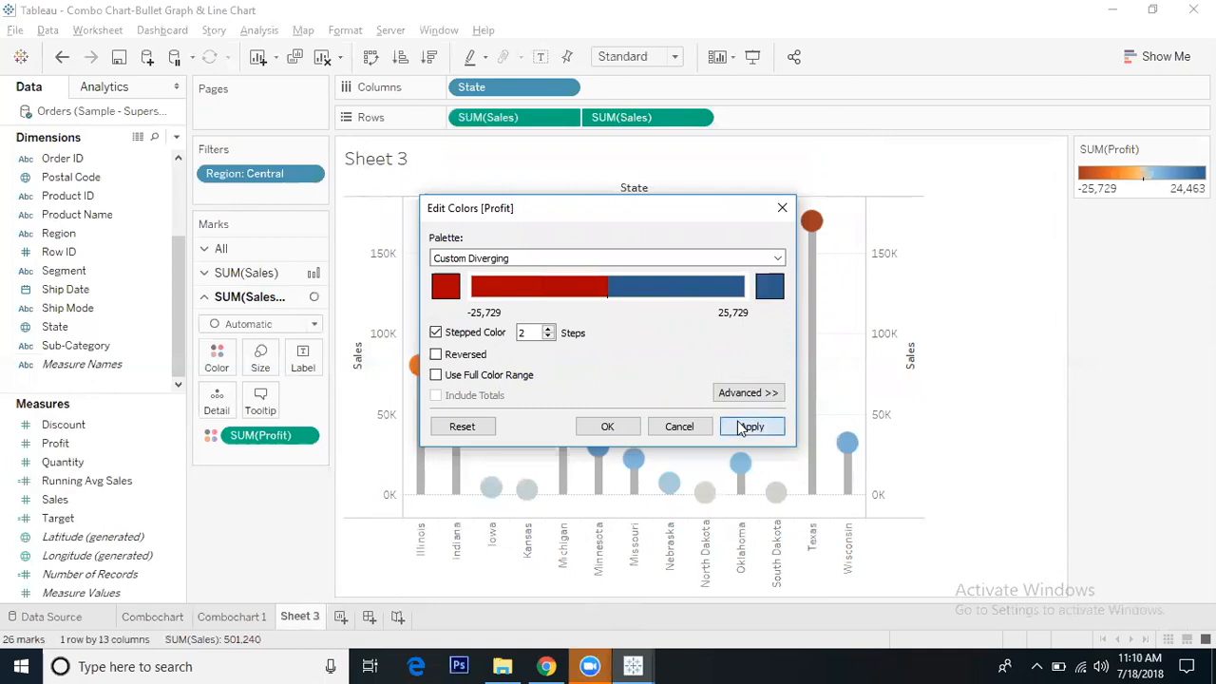
click(753, 425)
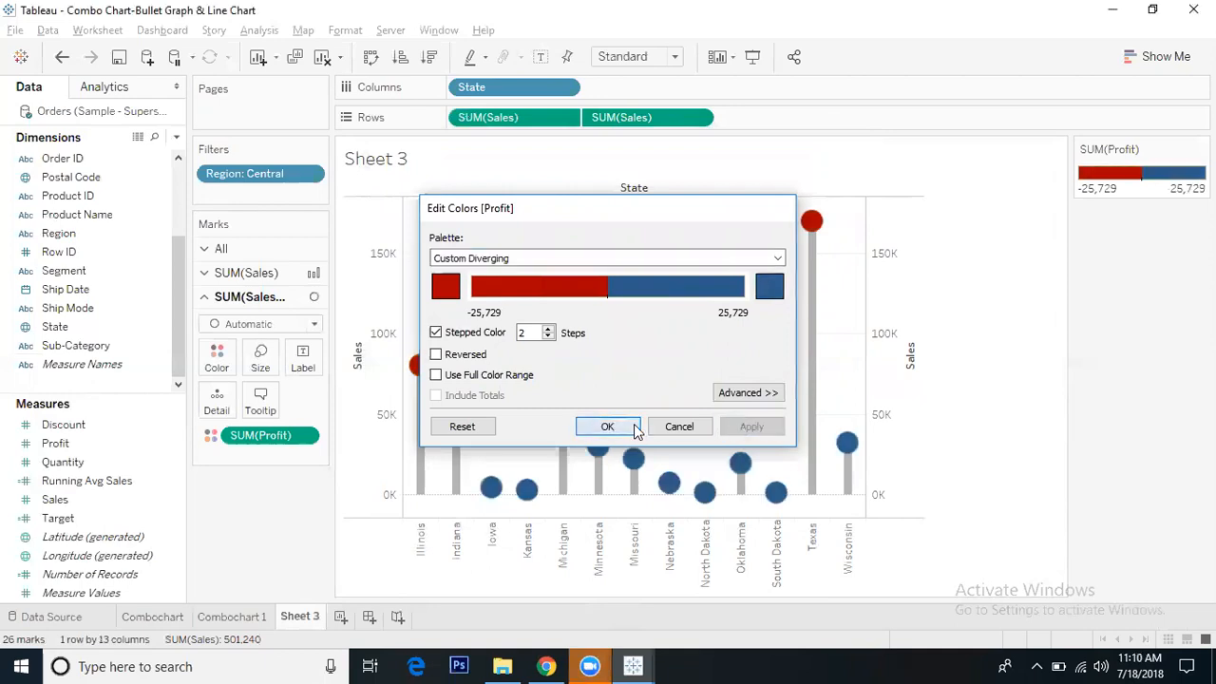
click(608, 425)
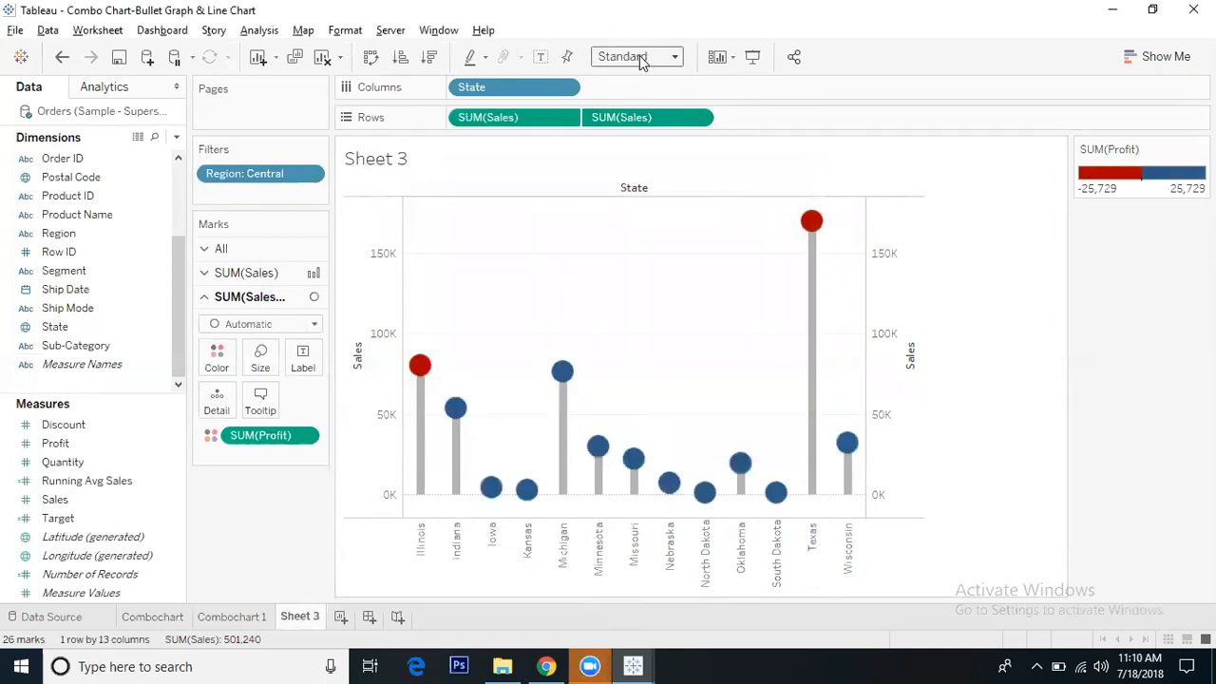
Step: Fit the chart to Entire View, hide the right-hand sales axis and the State column label
click(637, 57)
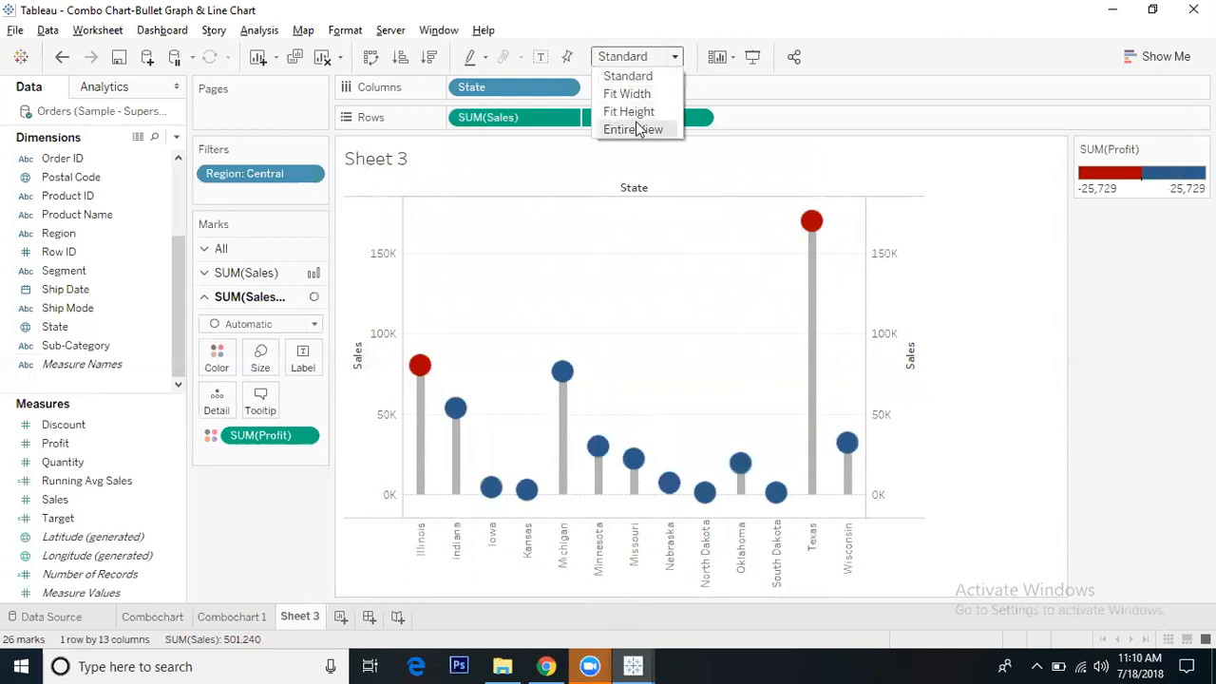
click(635, 129)
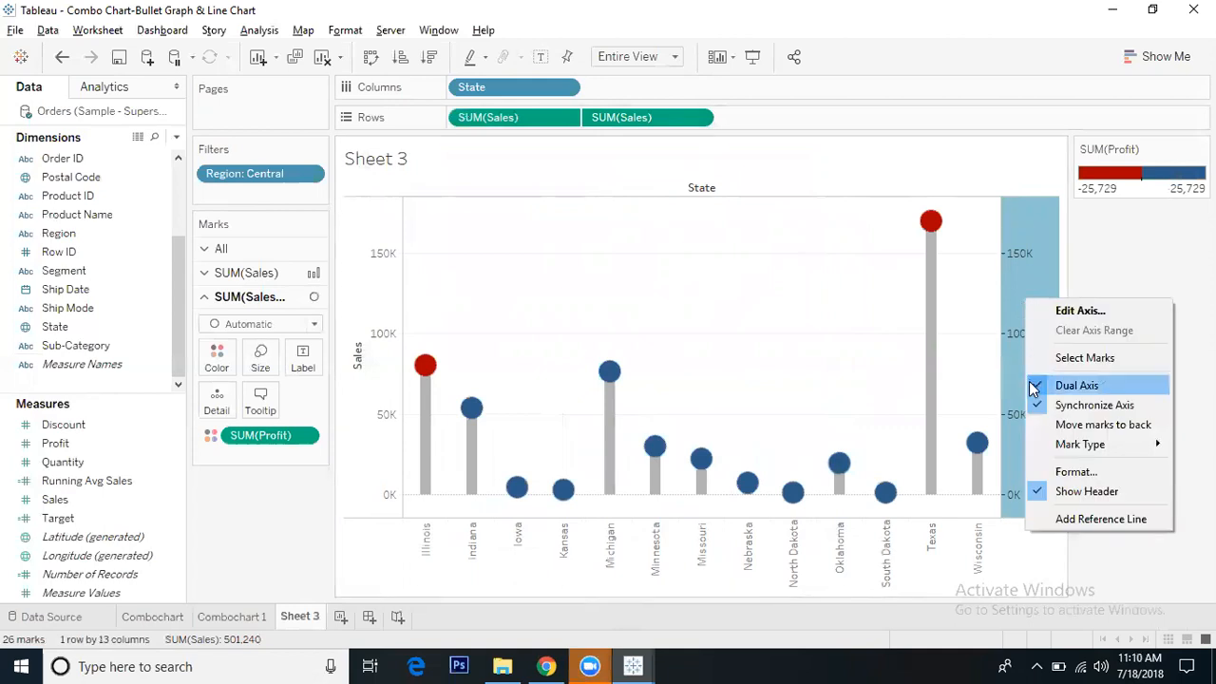
click(1075, 384)
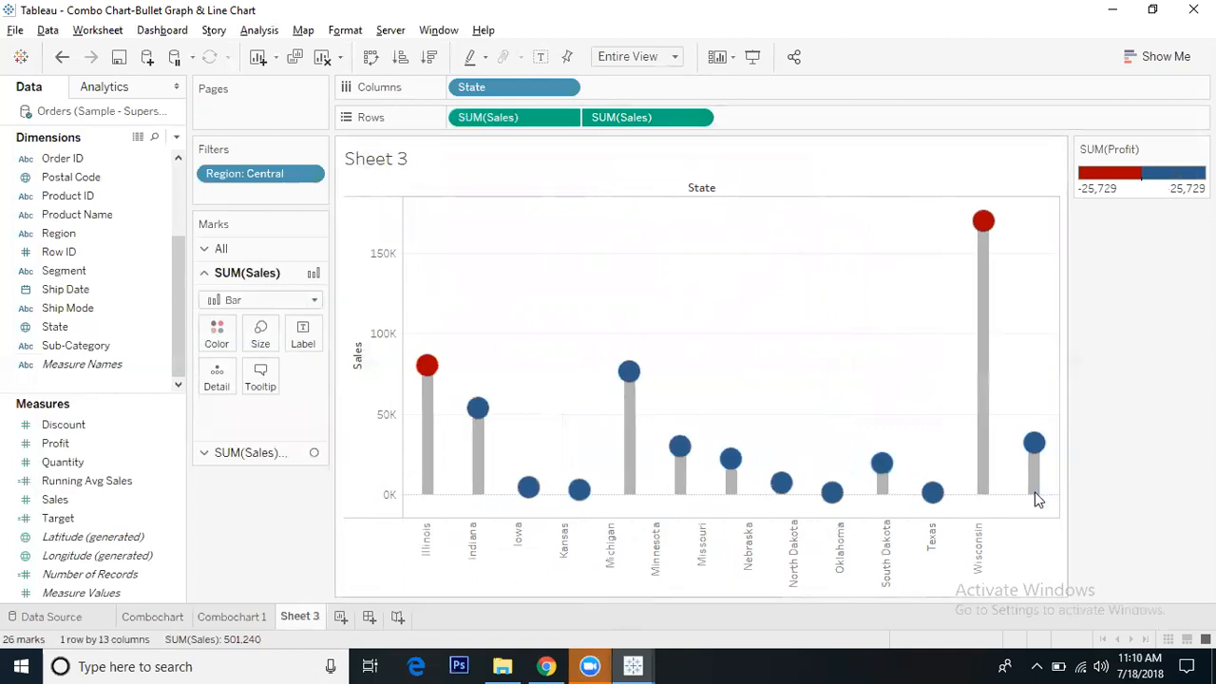
right_click(730, 188)
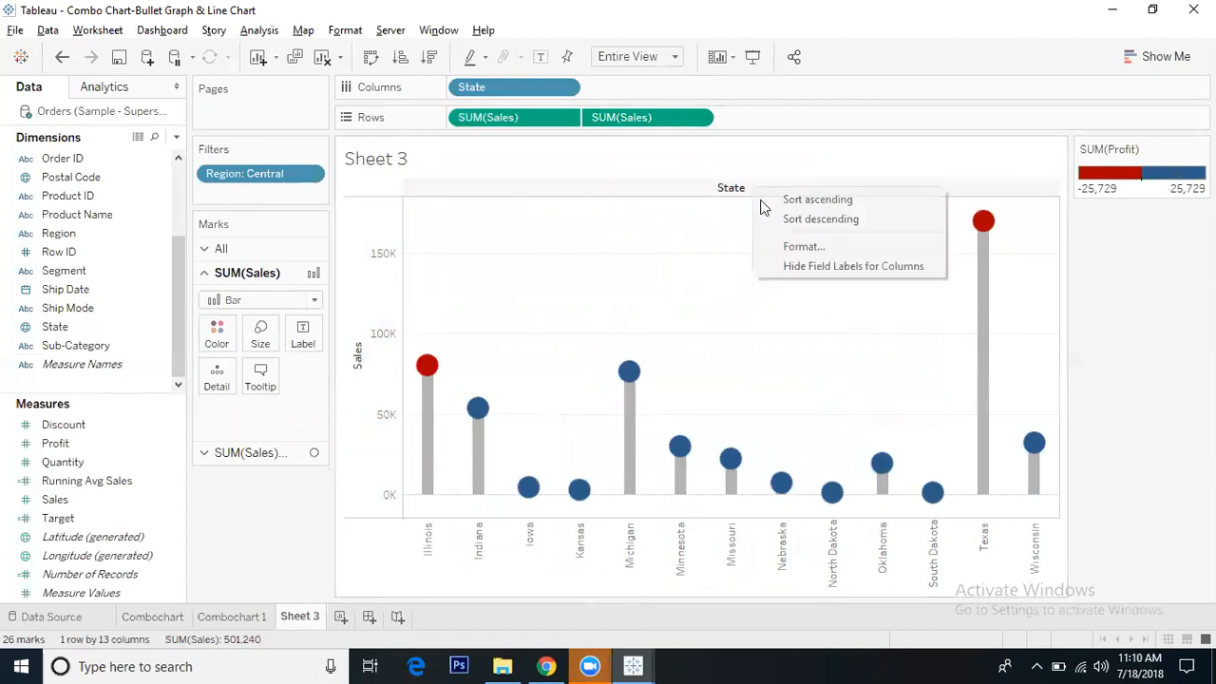
click(797, 269)
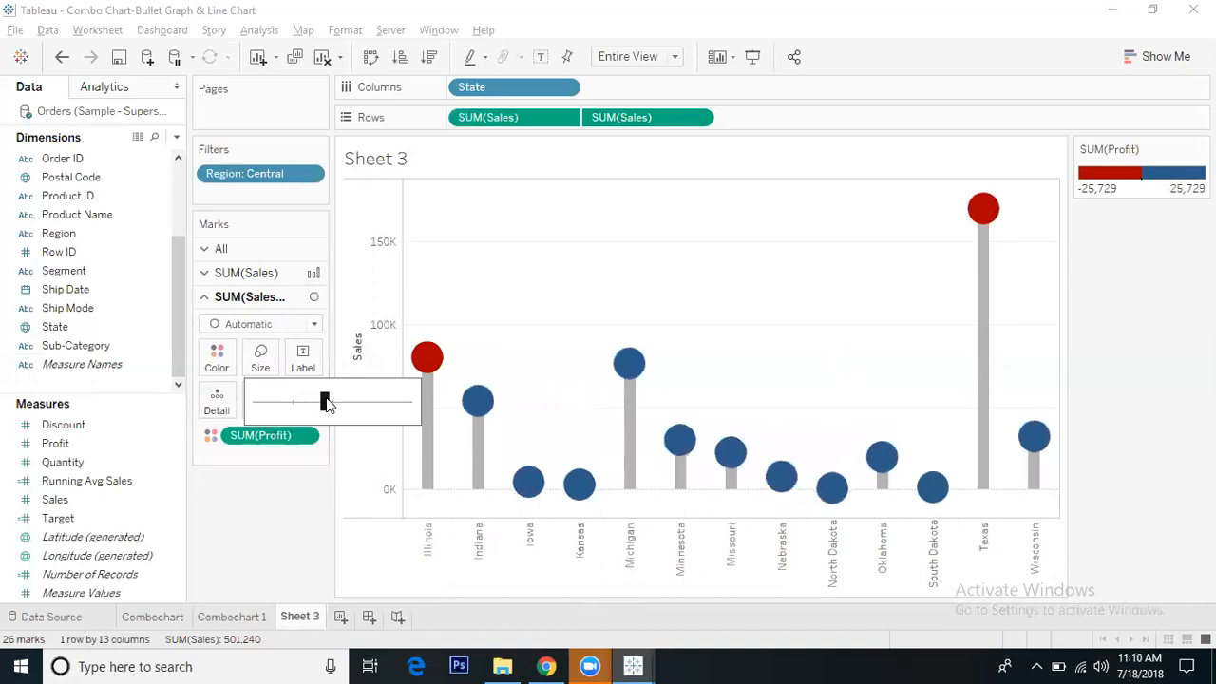
Step: Enlarge the profit circles and label the bars with SUM(Sales)
drag(323, 403, 332, 402)
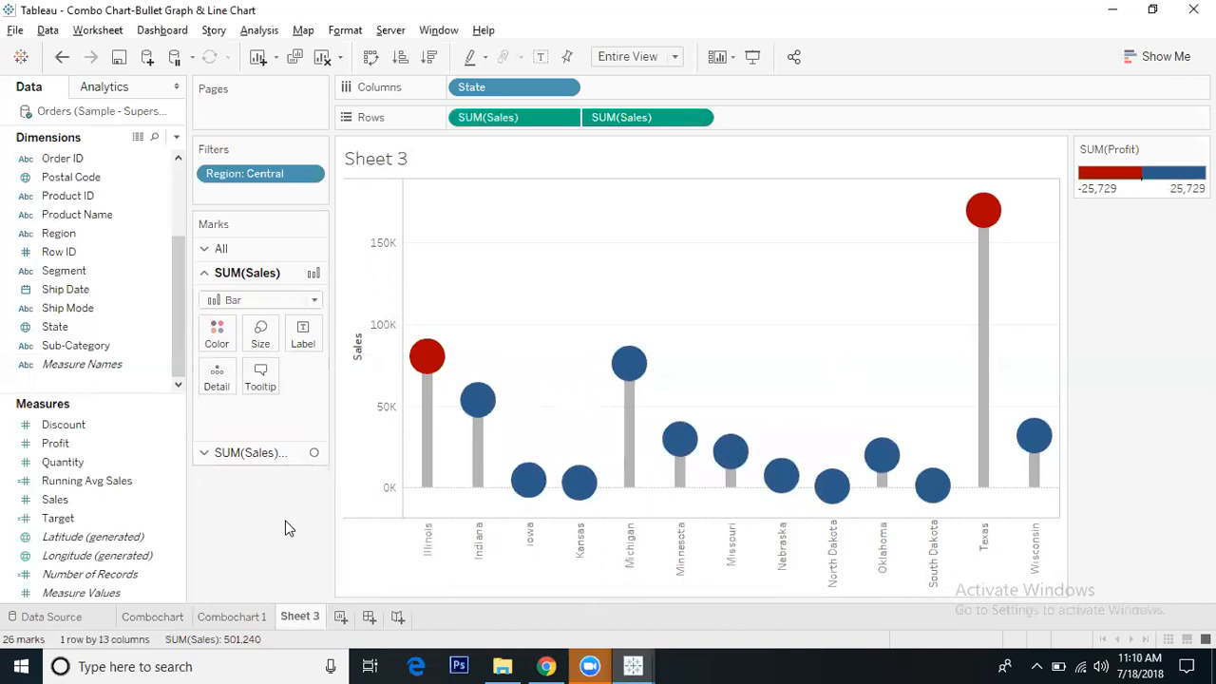
click(55, 497)
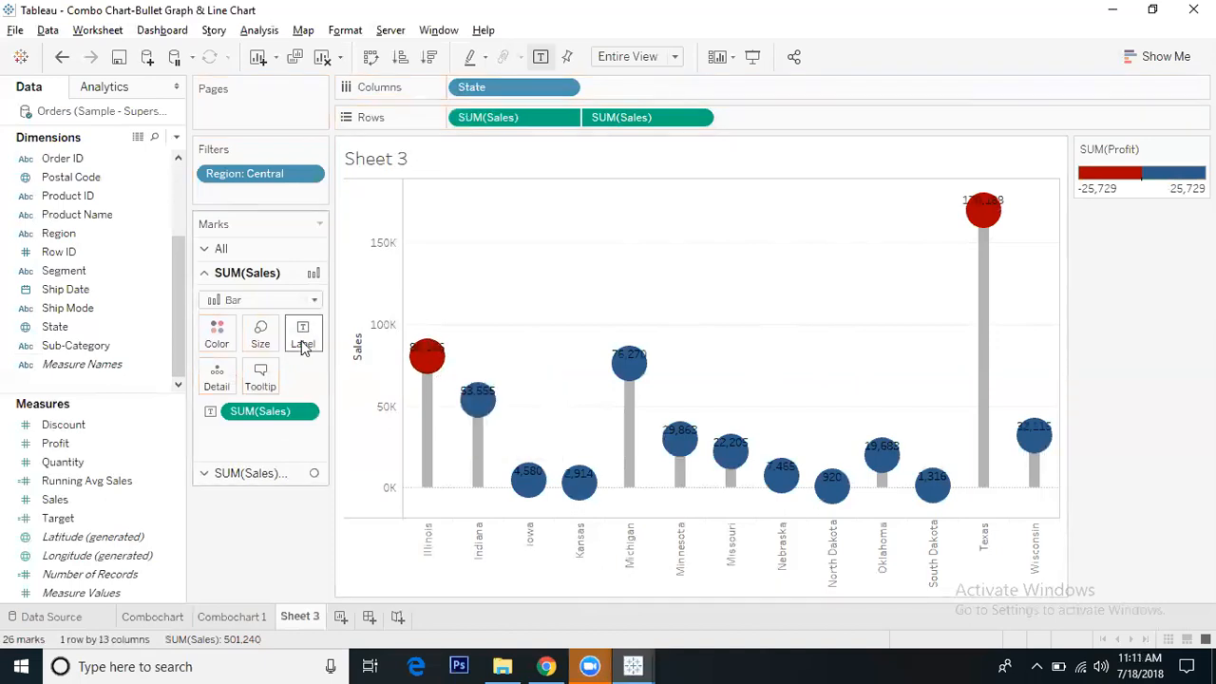
Step: Try centre and other vertical alignments for the bar labels before dropping them
click(304, 333)
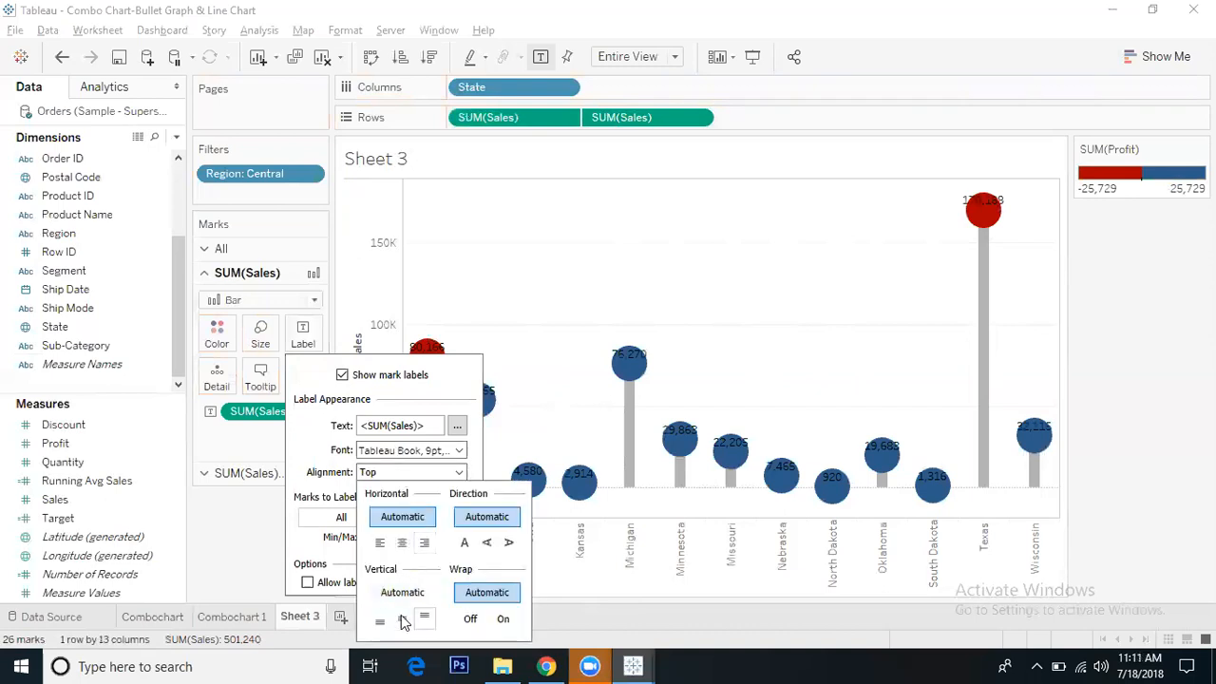
click(380, 620)
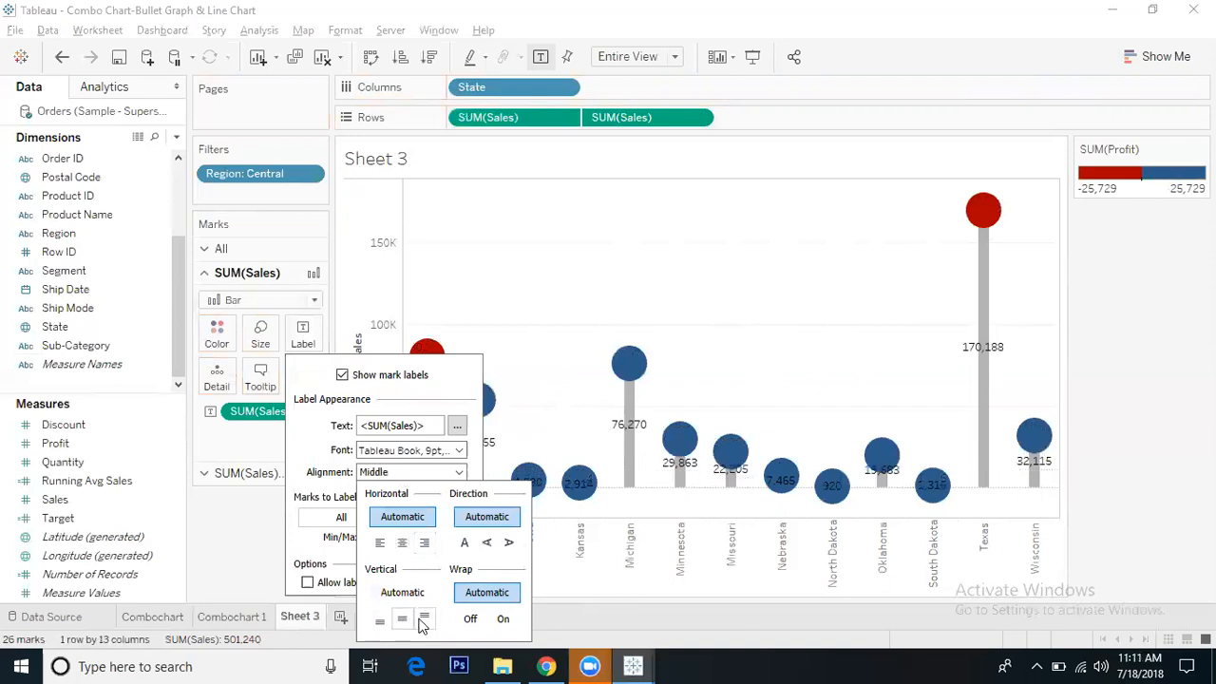
click(424, 620)
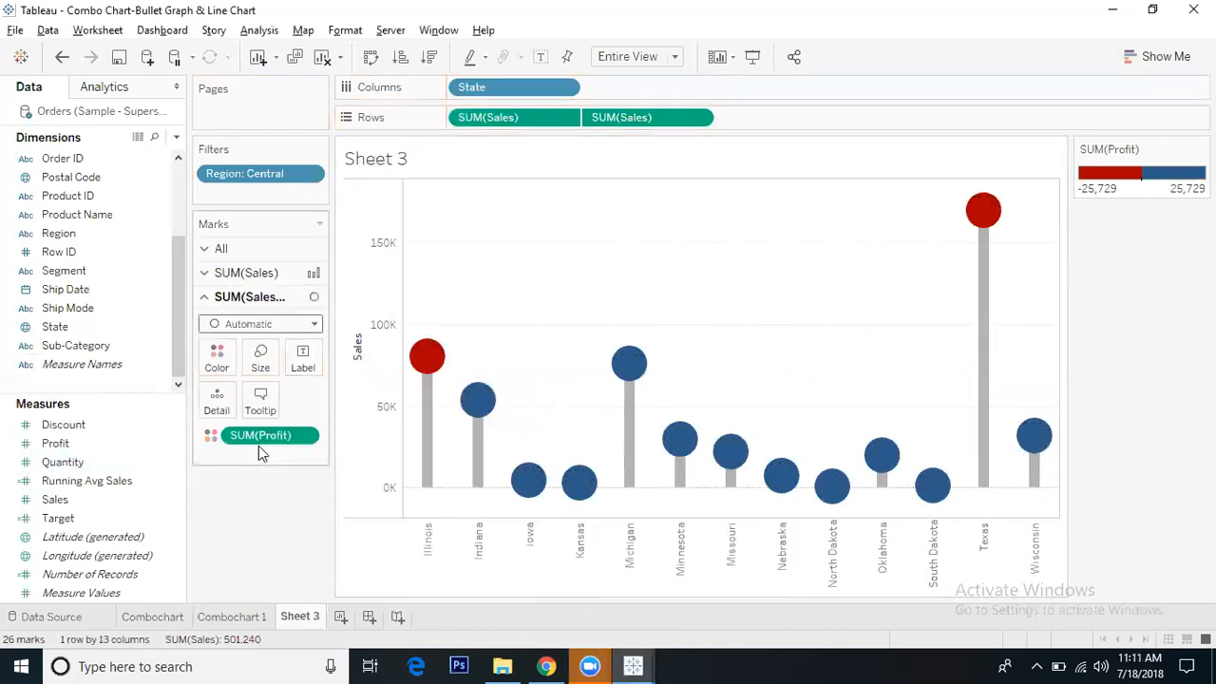
Step: Label the circles with SUM(Sales), aligned to sit on top of each circle
click(55, 498)
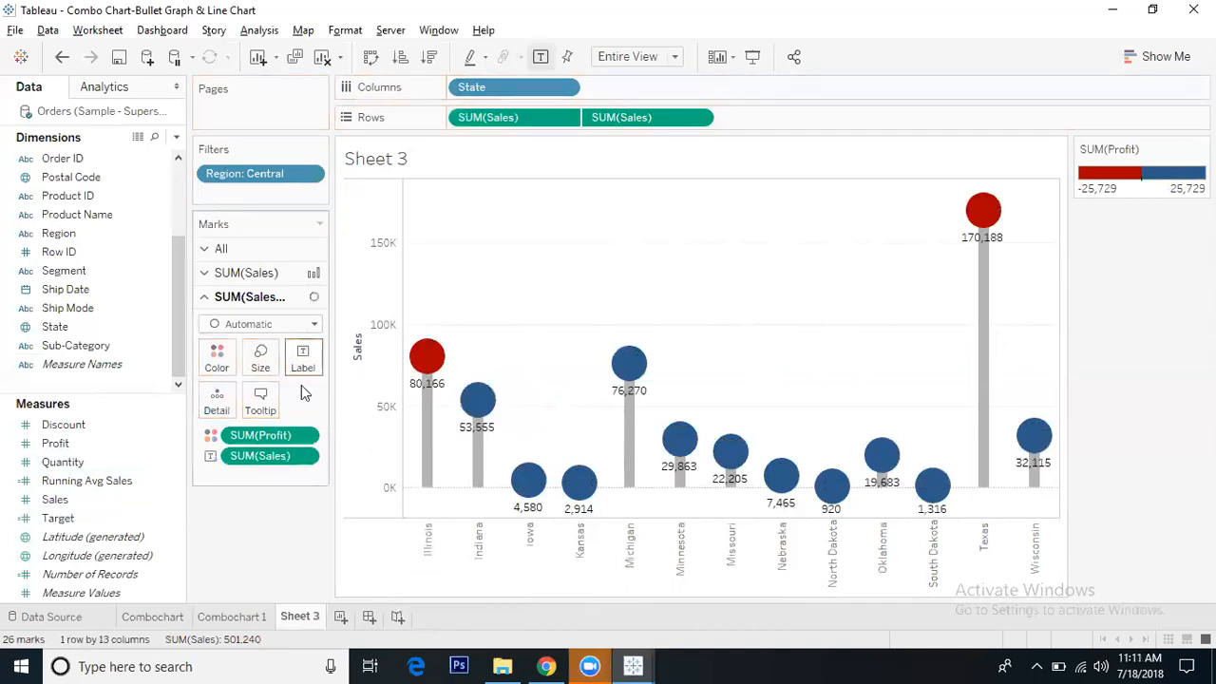
click(303, 357)
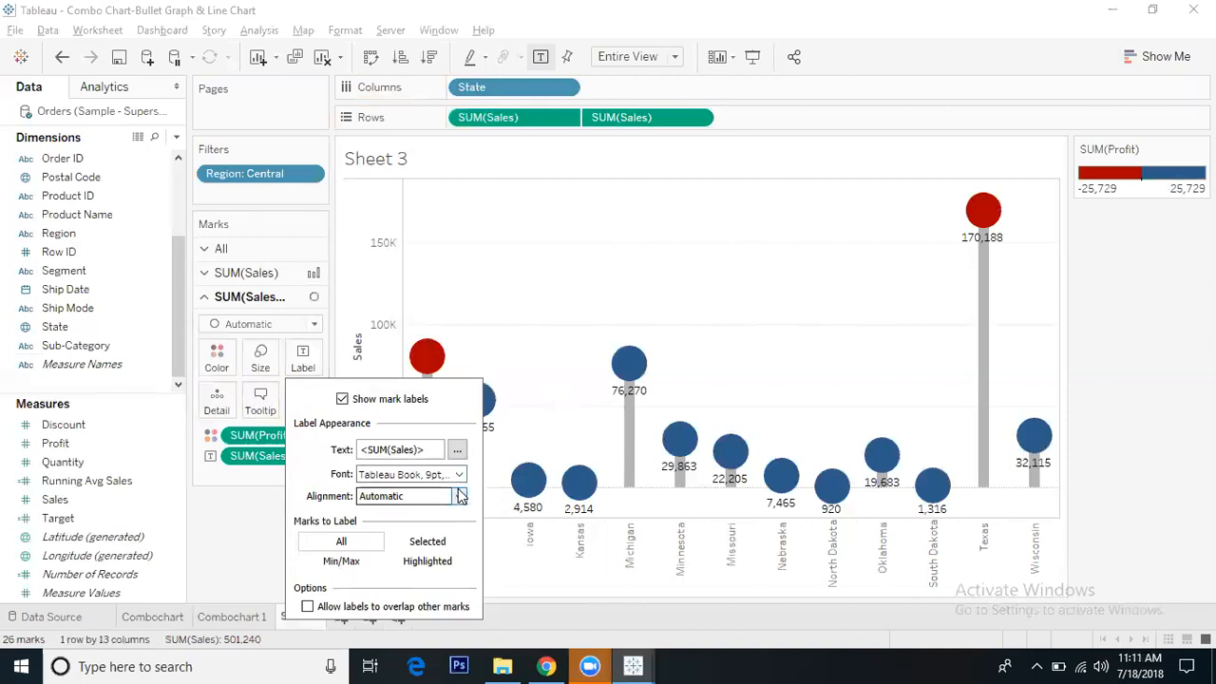
click(460, 494)
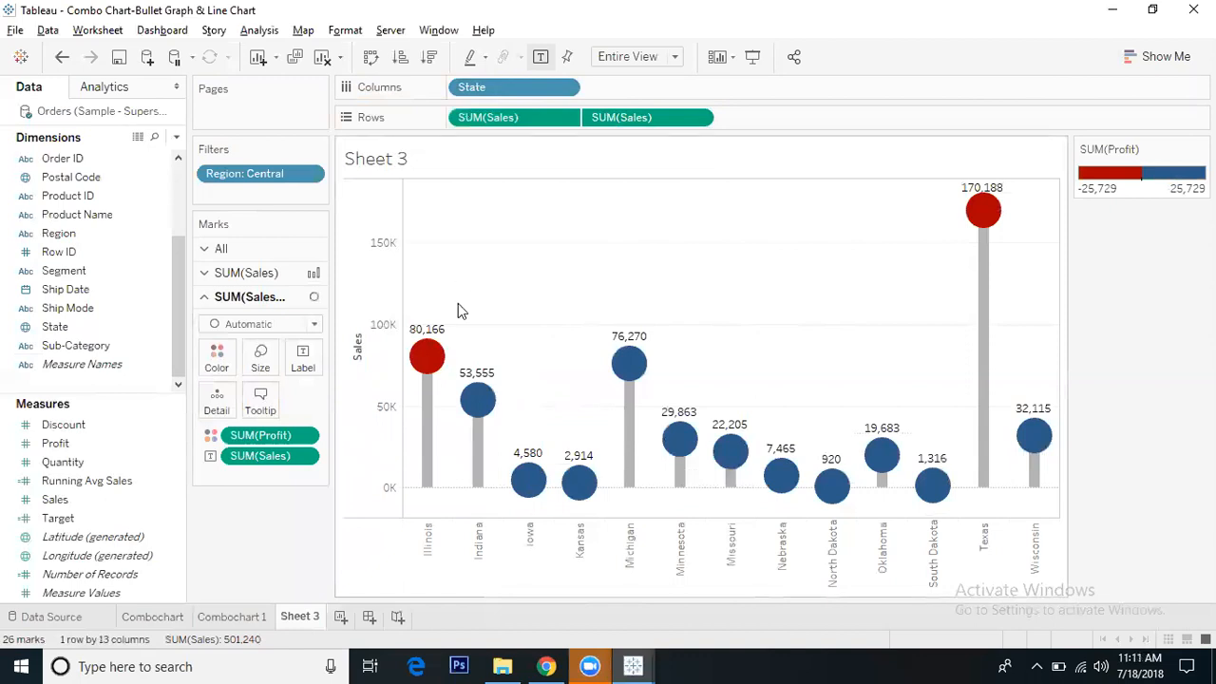
mouse_move(479, 399)
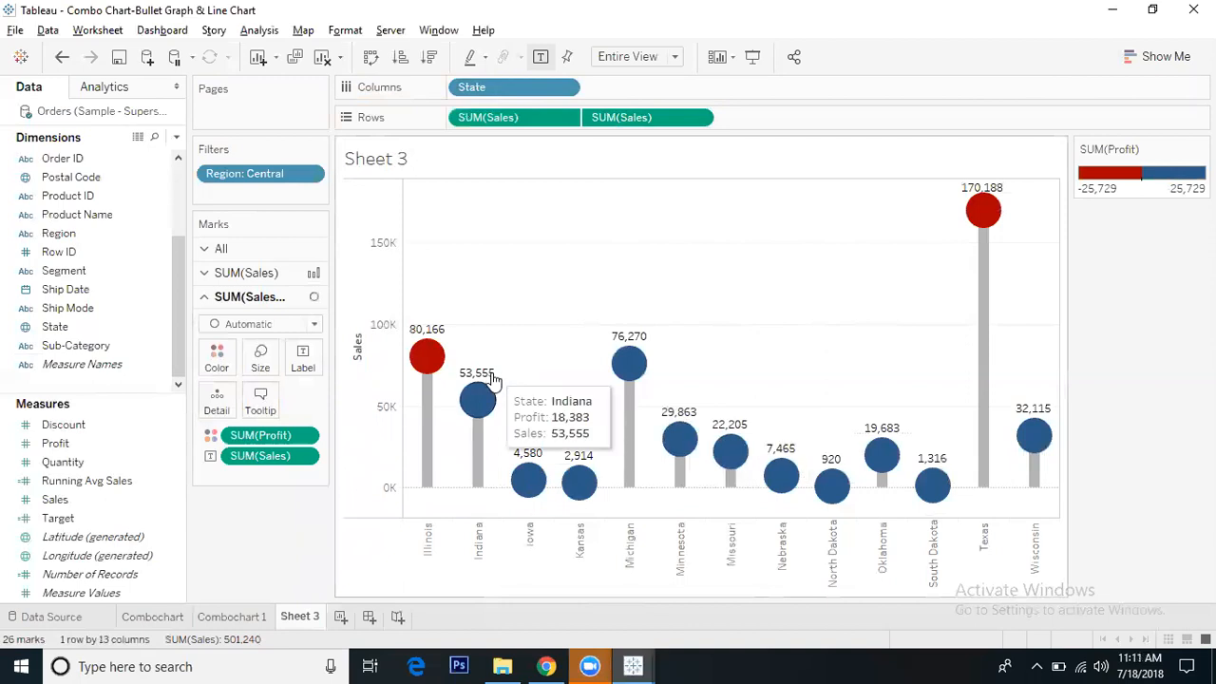
mouse_move(425, 357)
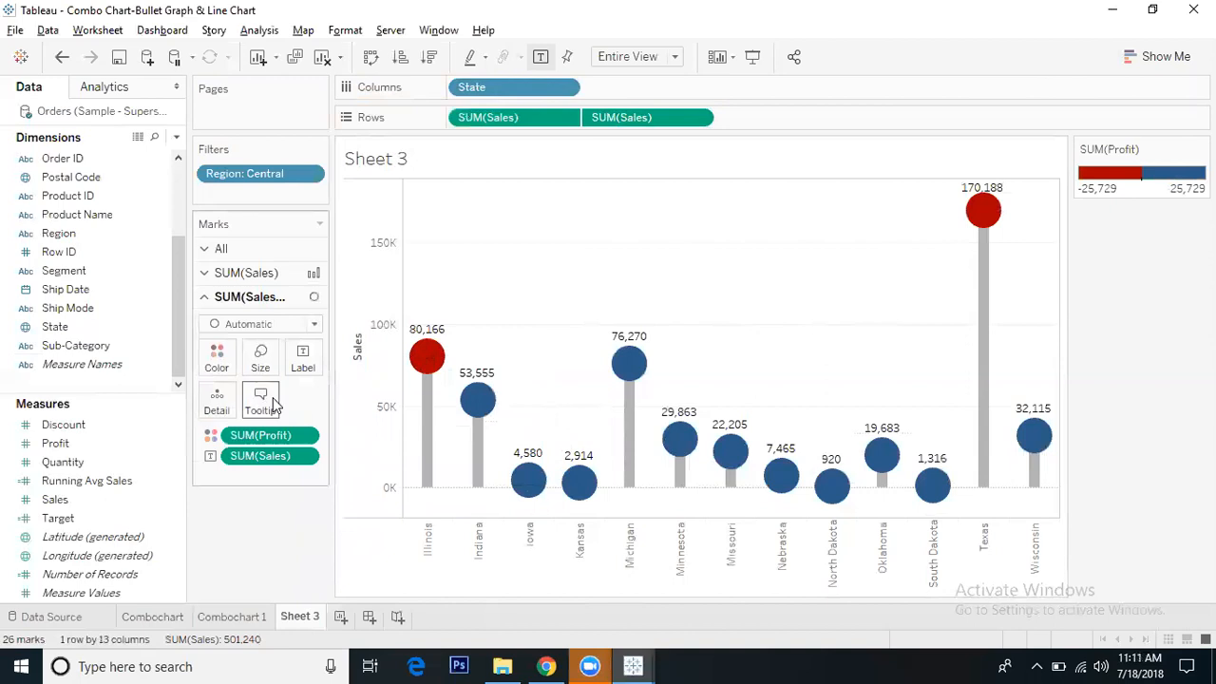
Step: Select and reformat the whole circle tooltip text (state, profit, sales) and confirm
click(260, 399)
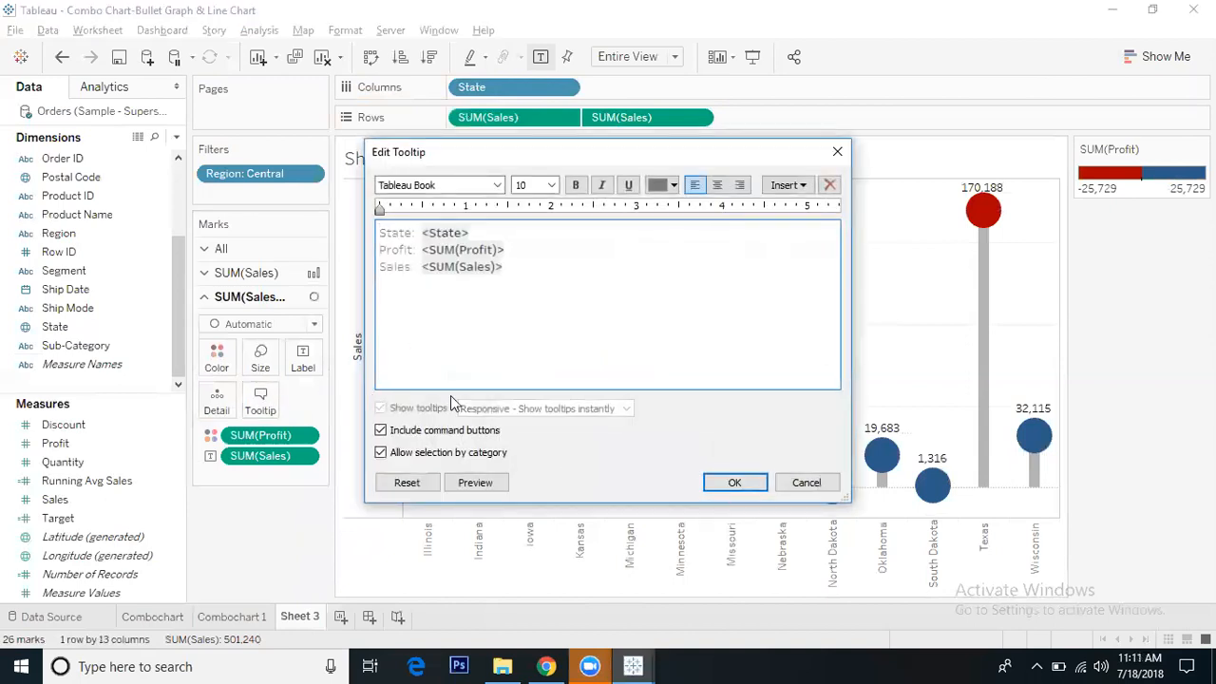
click(576, 184)
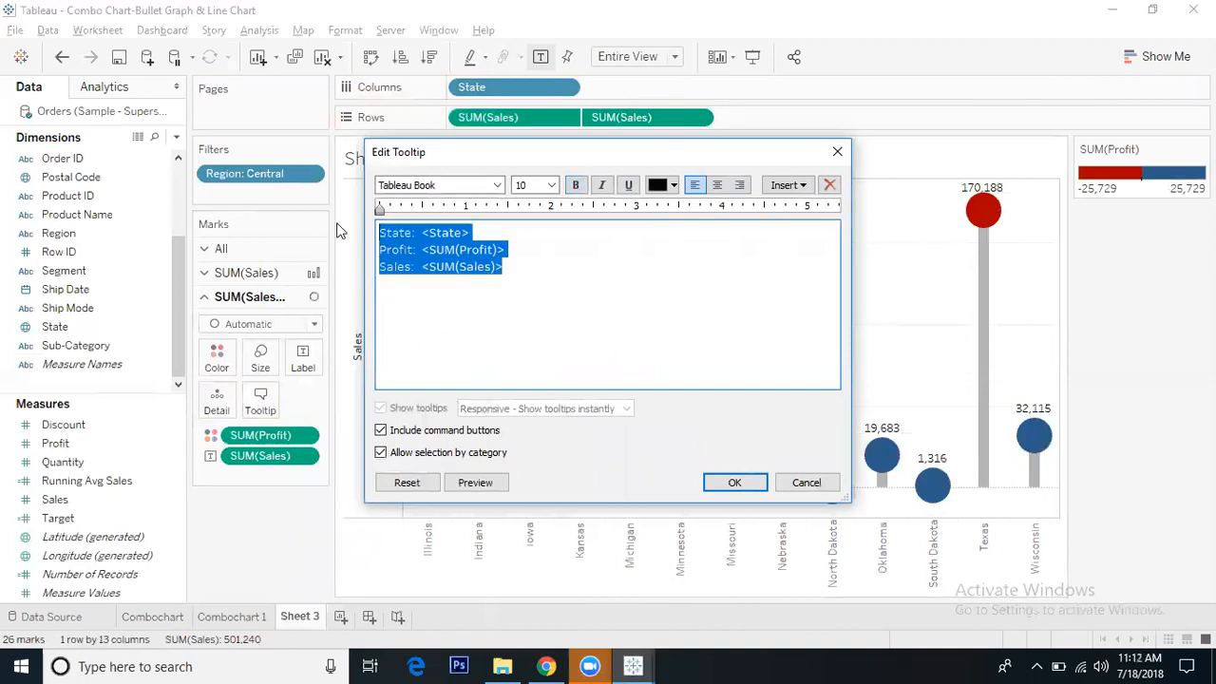
click(734, 483)
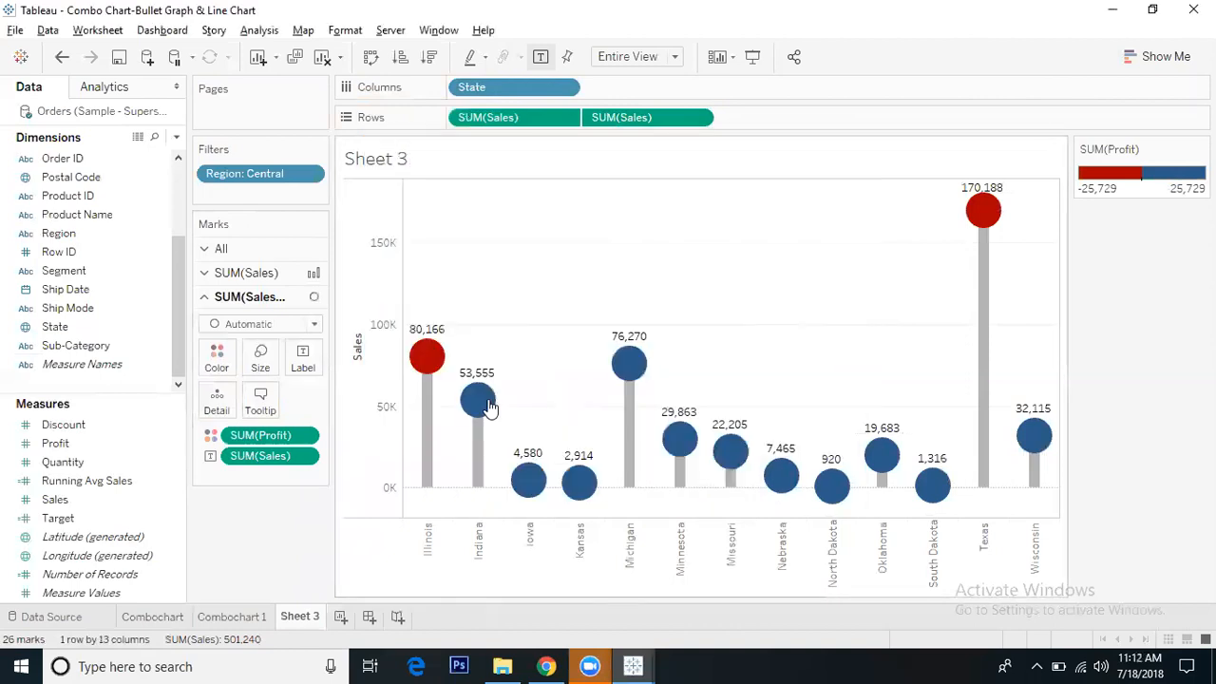
mouse_move(425, 386)
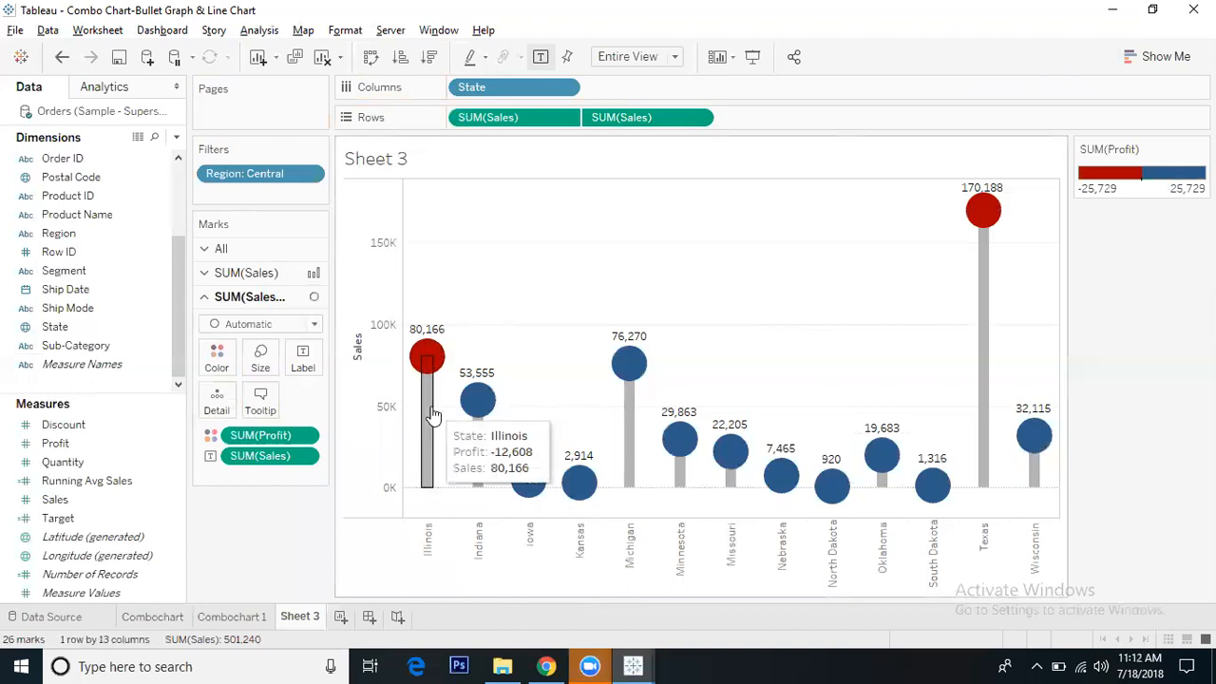
mouse_move(639, 254)
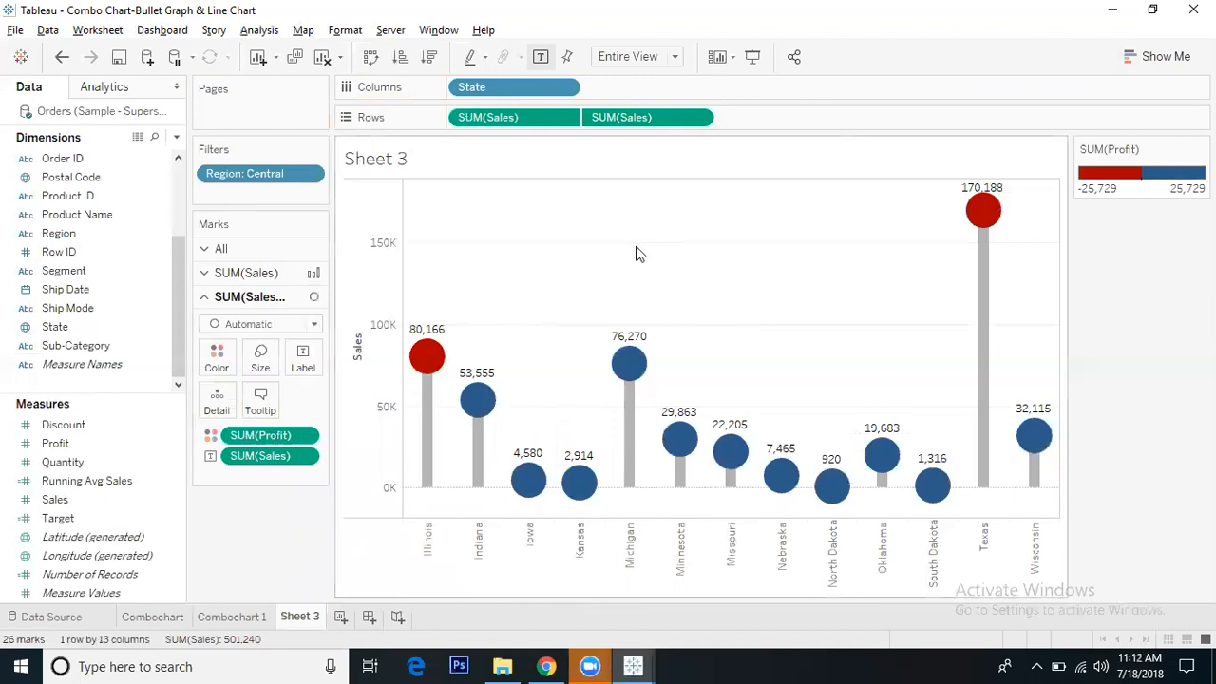